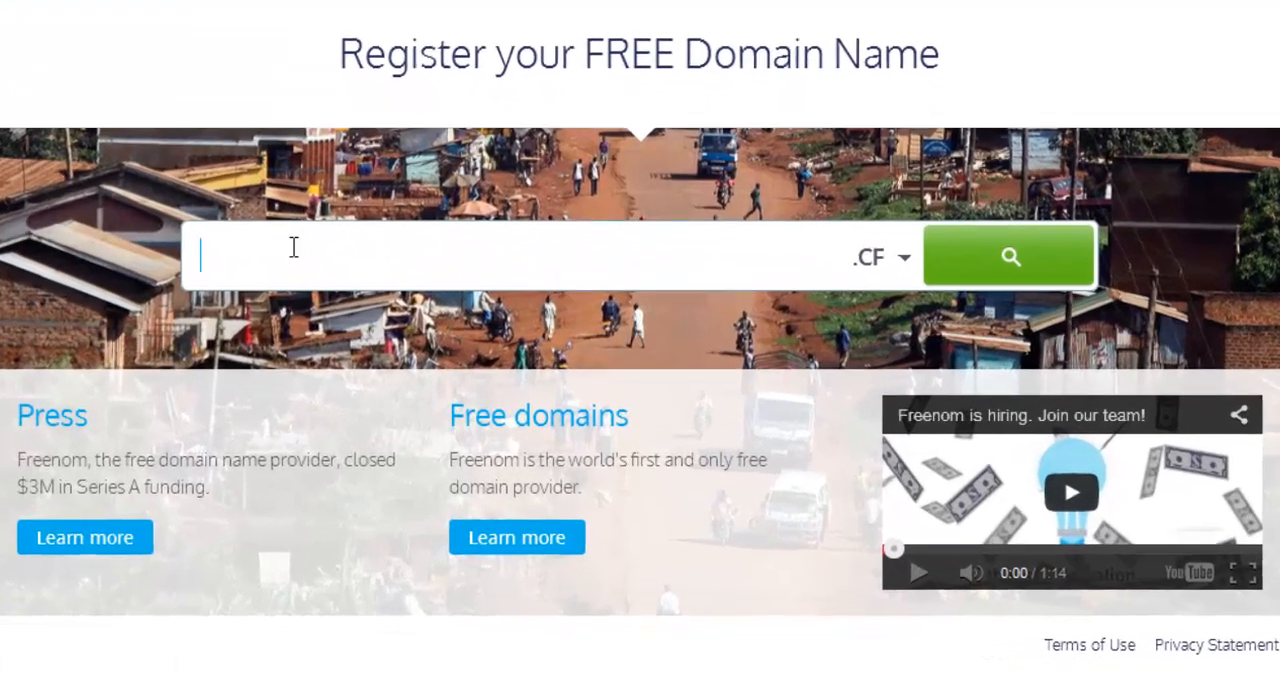
Search Freenom for the domain name createfree with the .CF extension.
type("createfree")
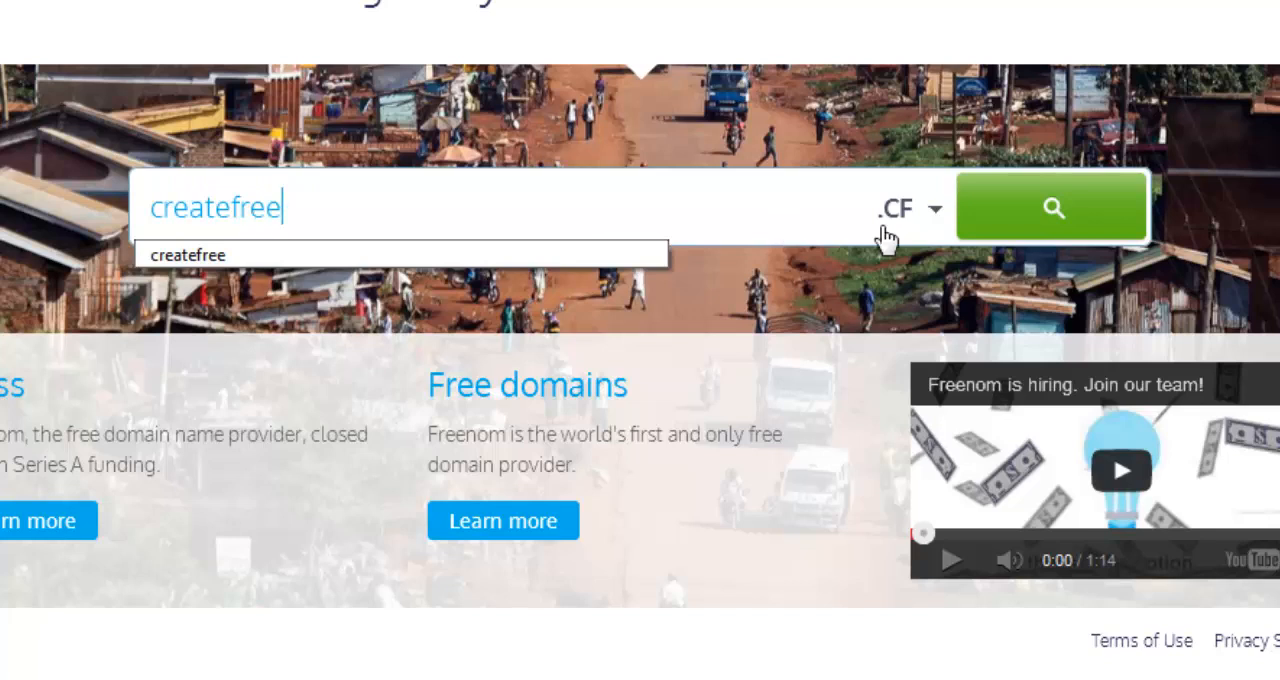
left_click(908, 209)
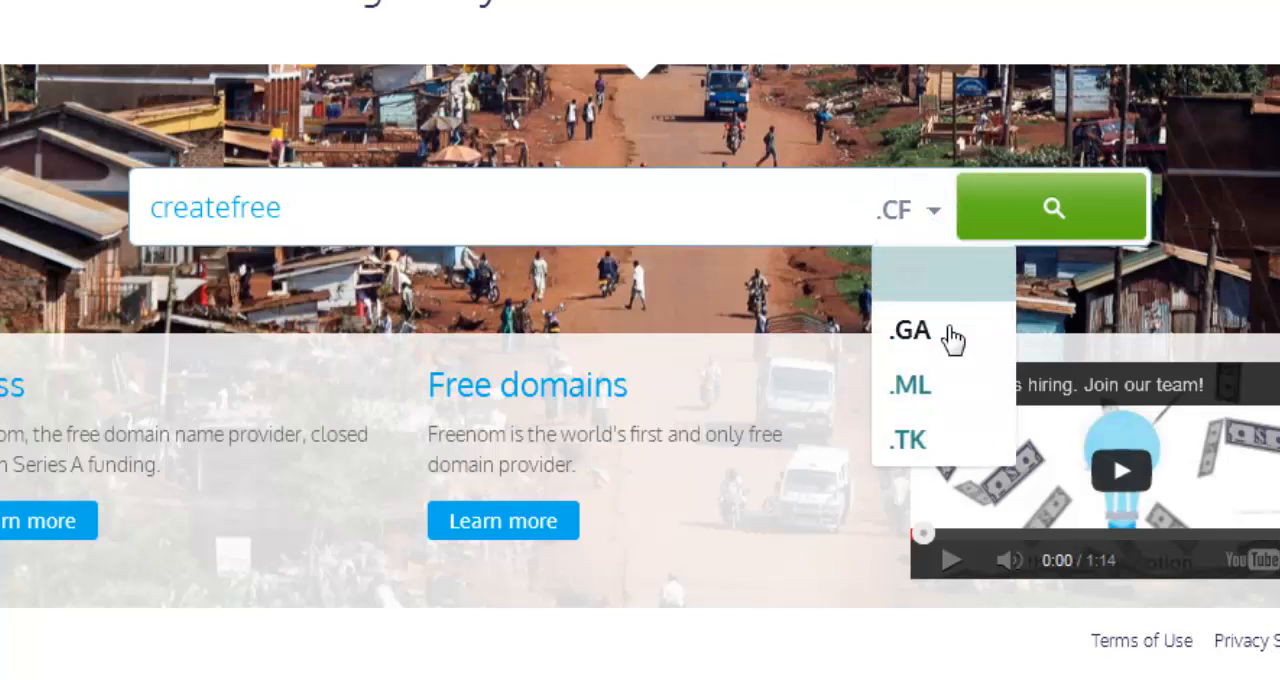
mouse_move(955, 395)
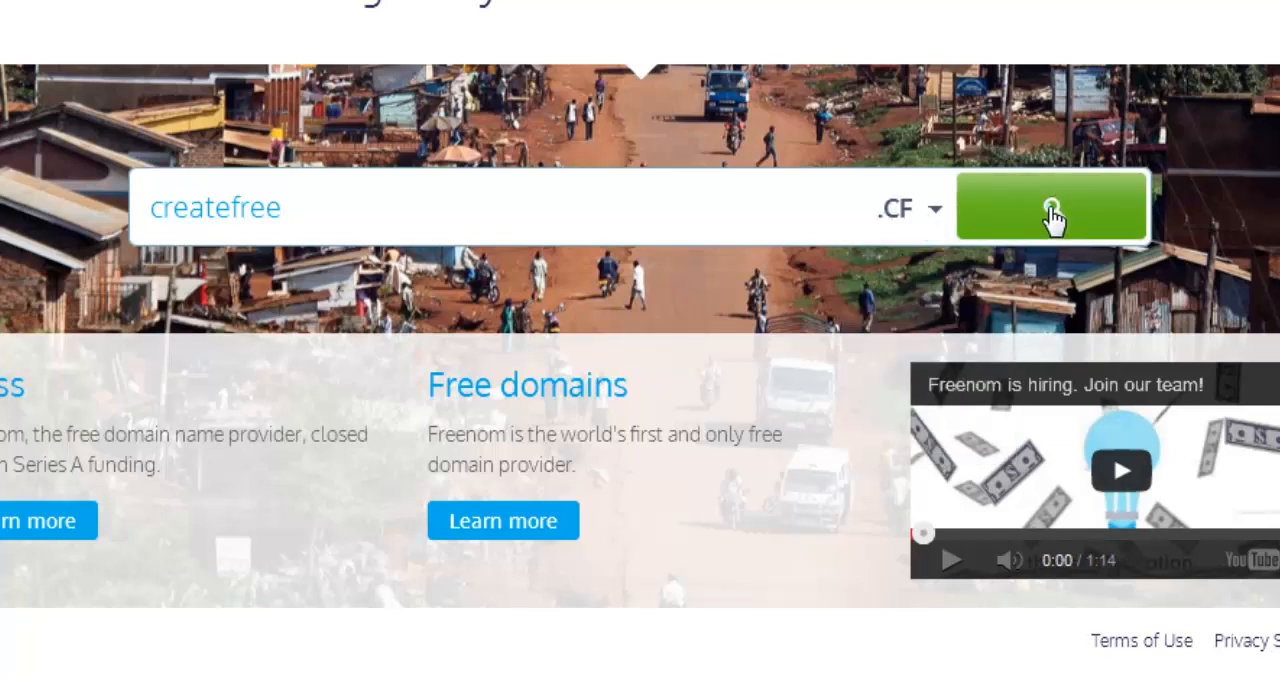
left_click(1051, 207)
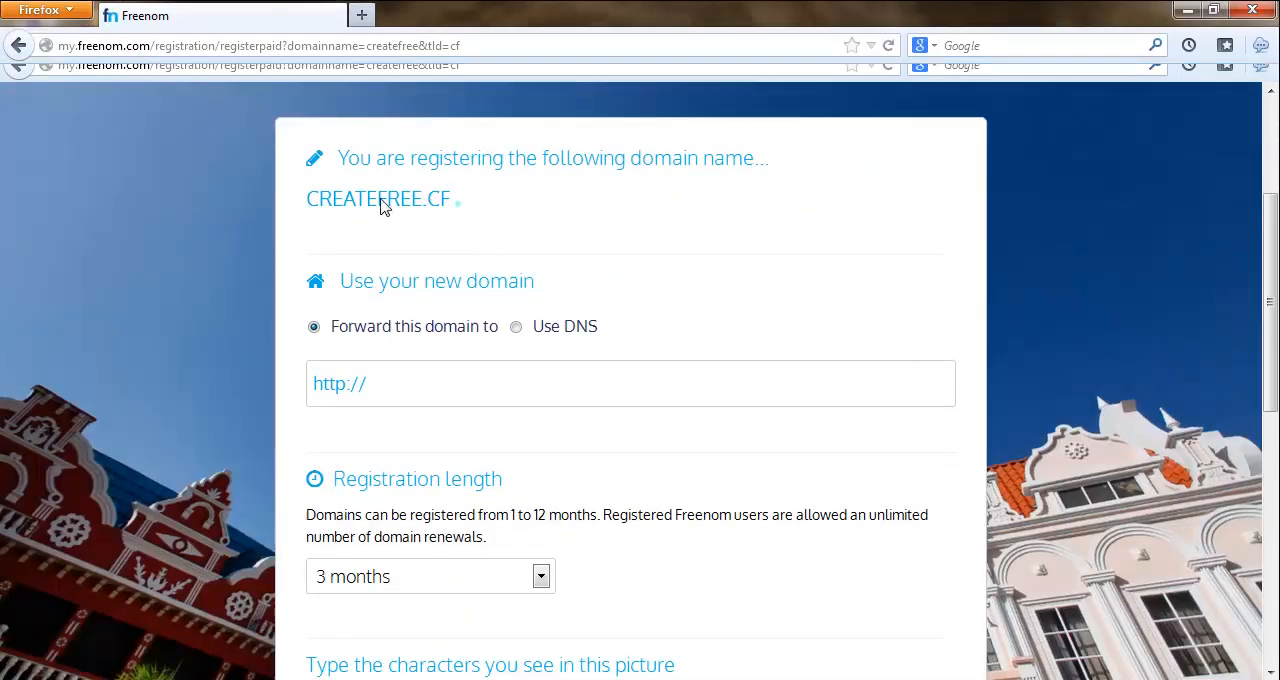
Point createfree.cf to name servers ns01.000webhost.com and ns02.000webhost.com.
scroll("down", 3)
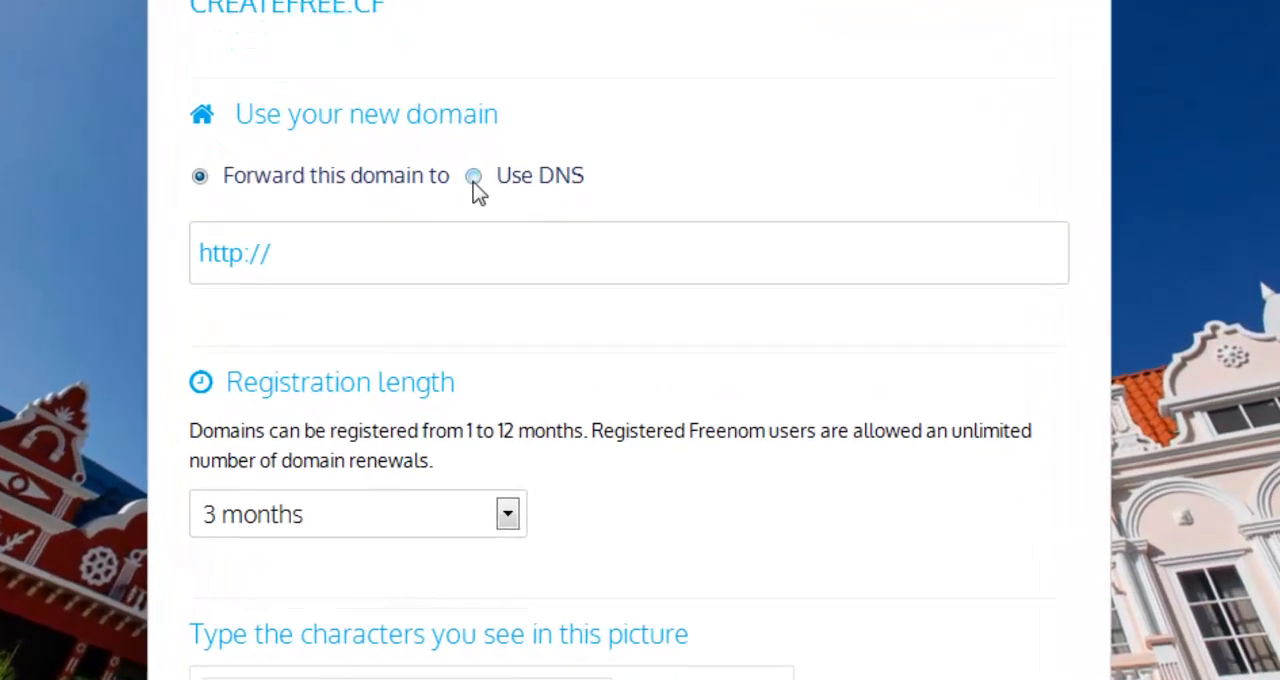
left_click(473, 175)
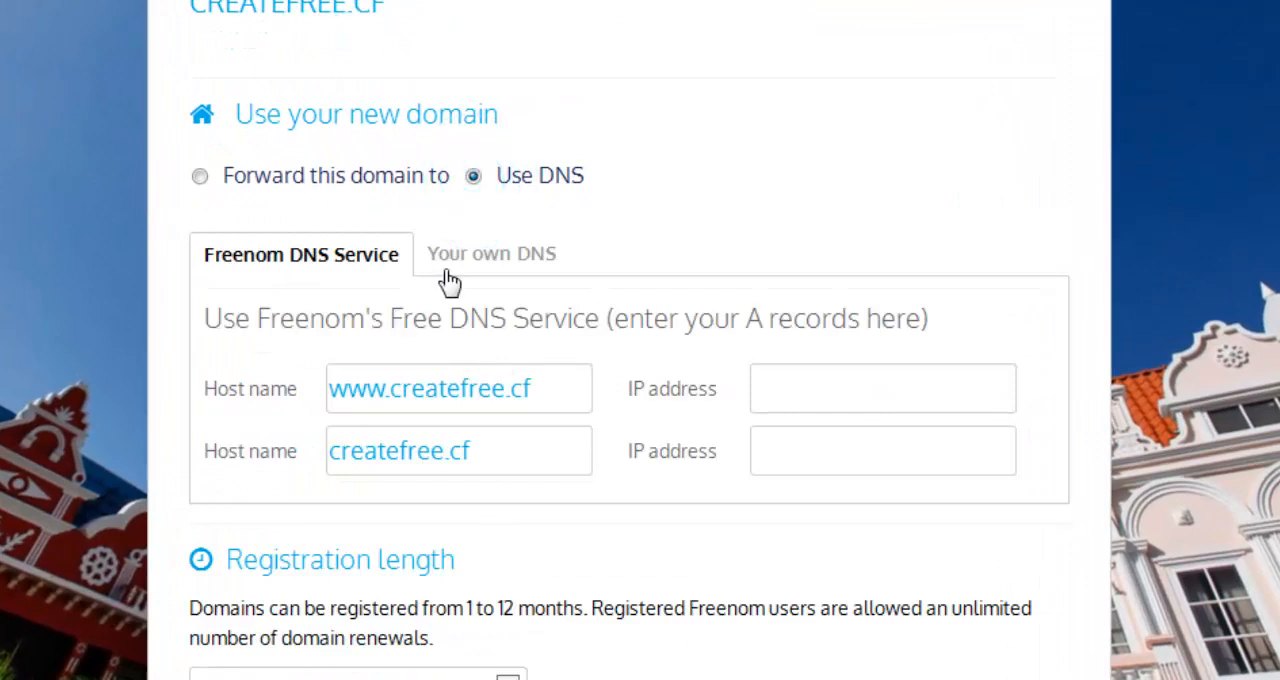
left_click(490, 253)
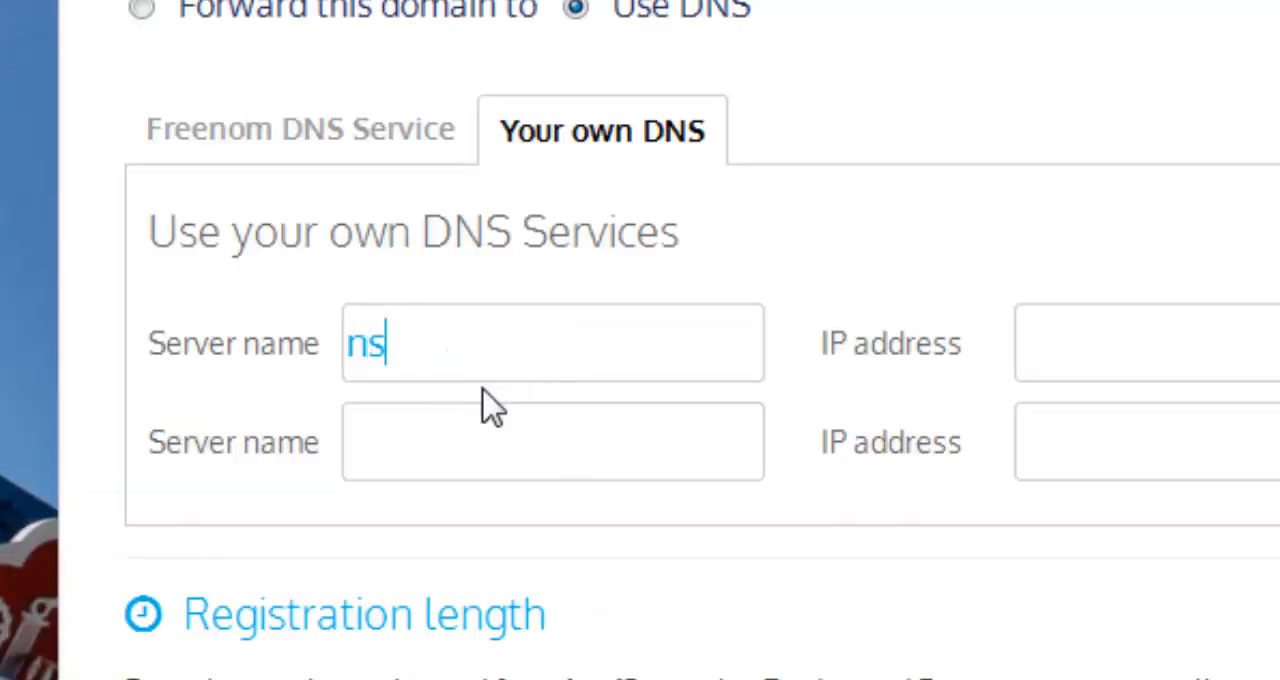
type("01.000webhost.com")
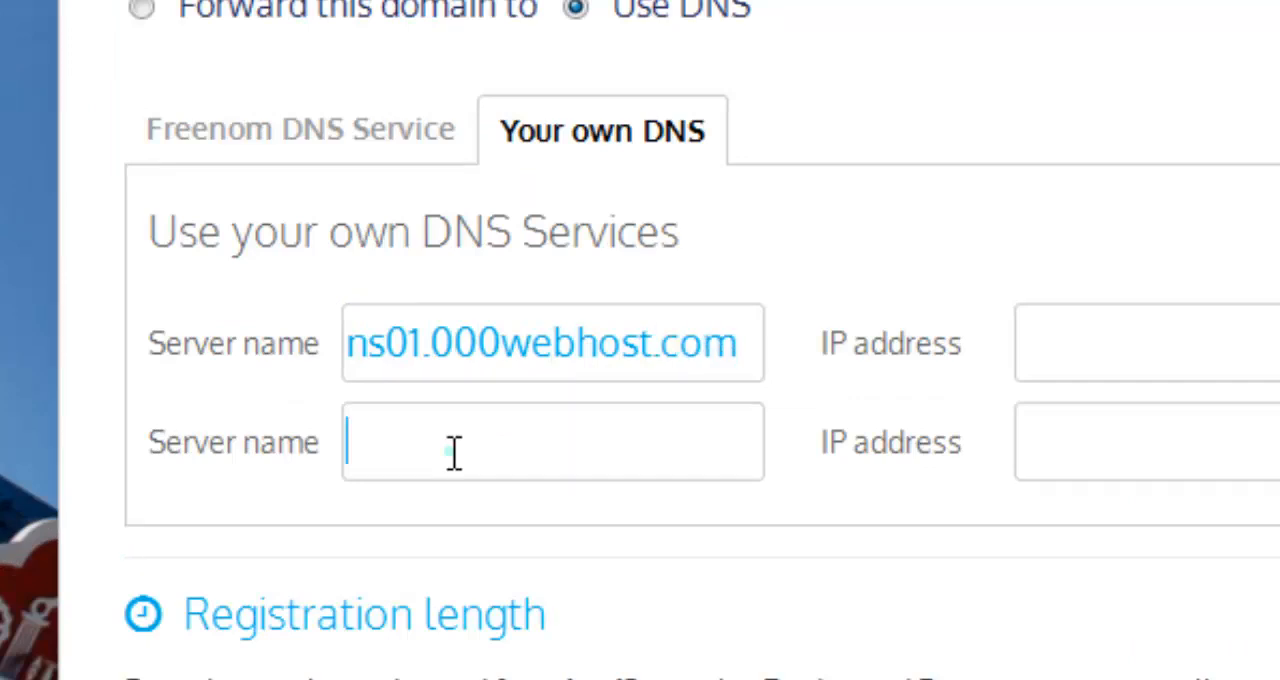
type("ns02.000webhost.com")
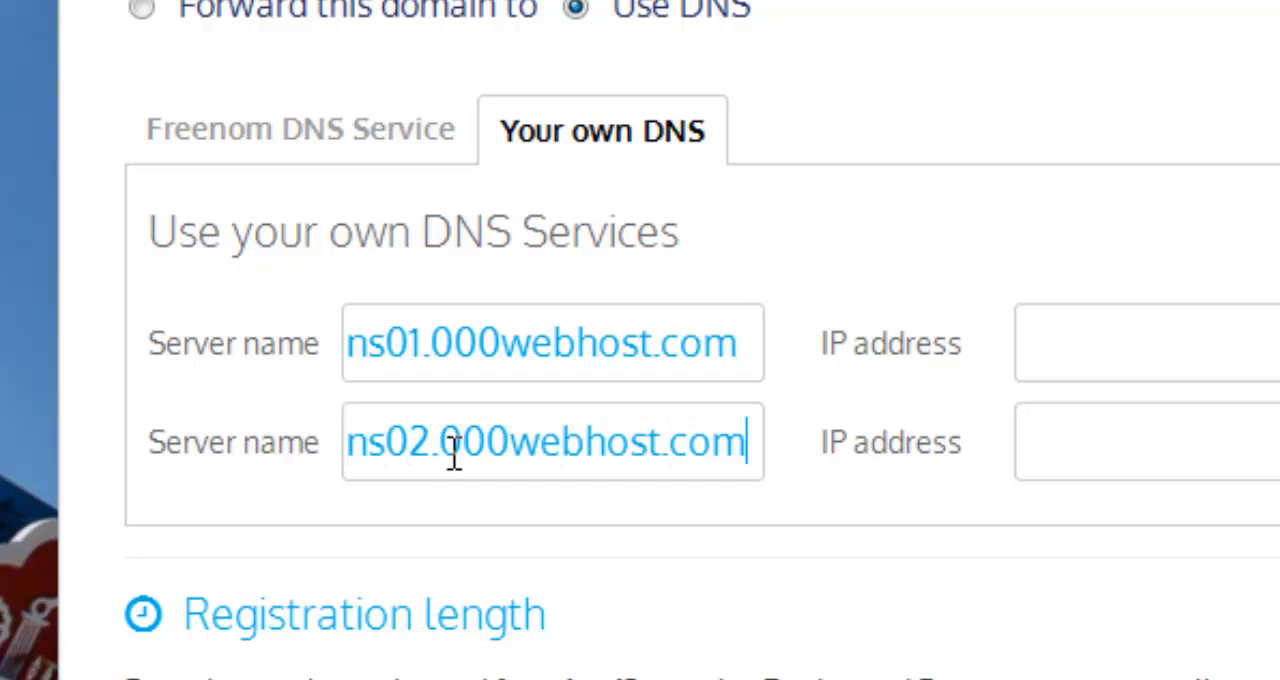
Set a 12-month registration period, fill the captcha, and choose free registration.
scroll("down", 3)
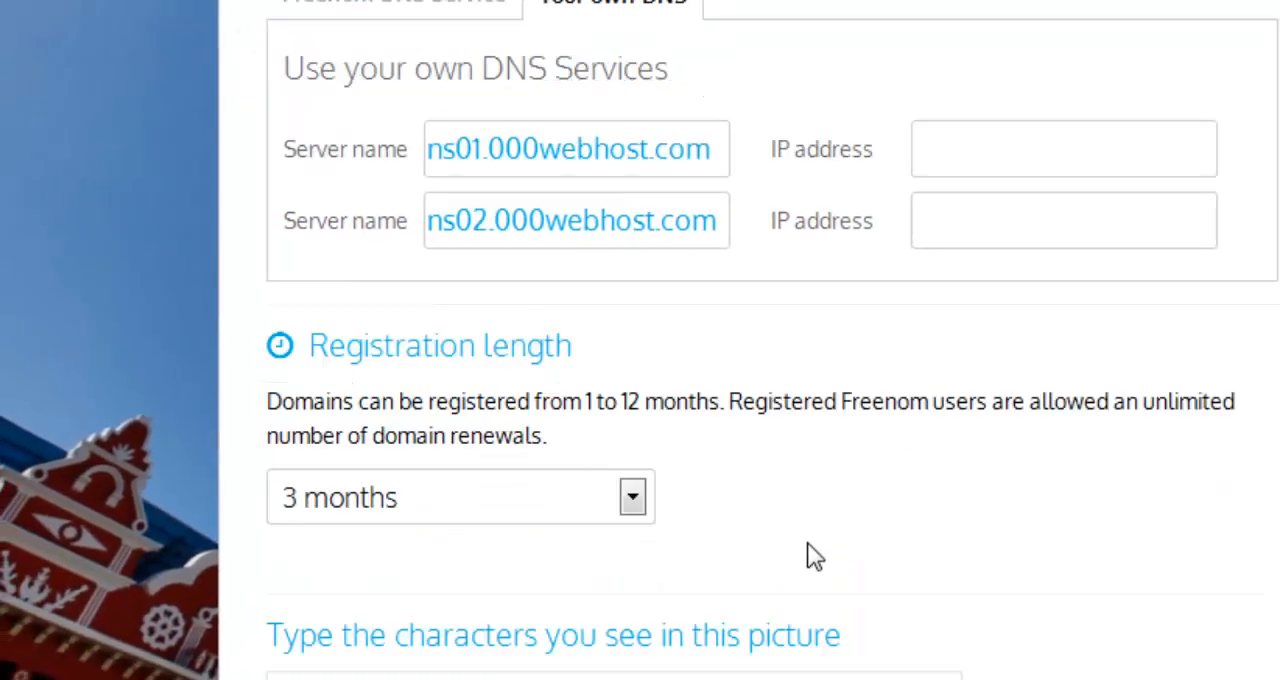
left_click(632, 497)
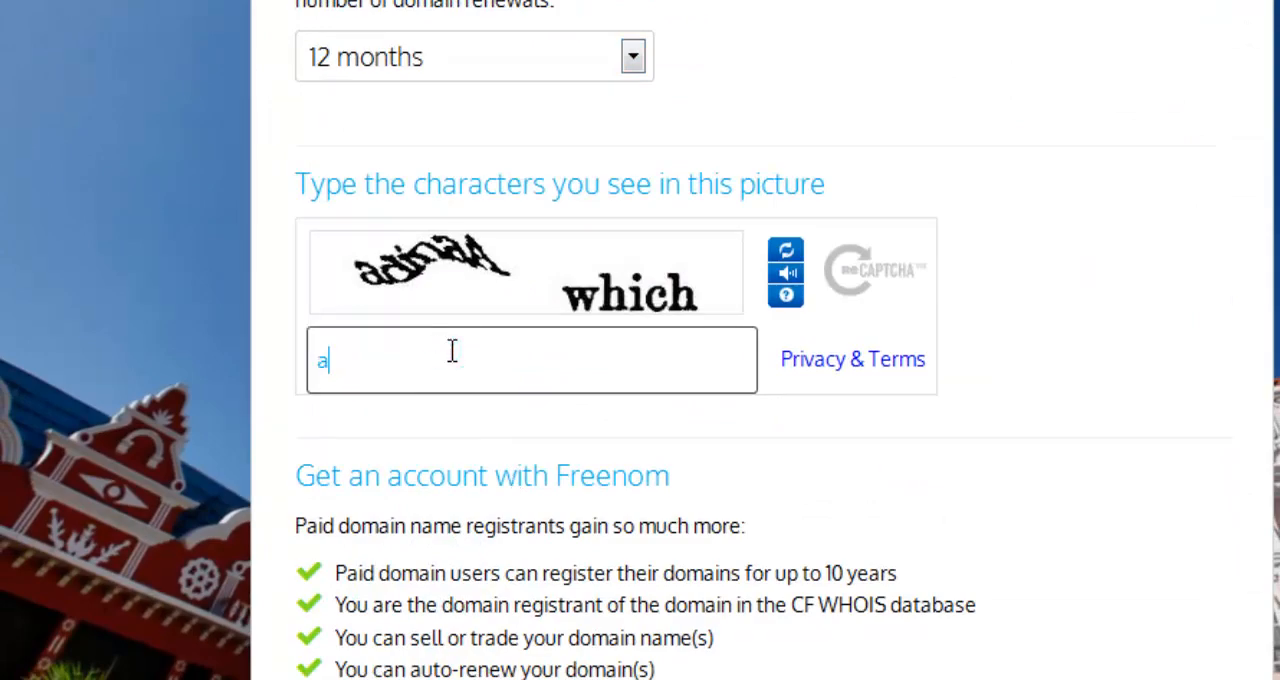
type("dimaa which")
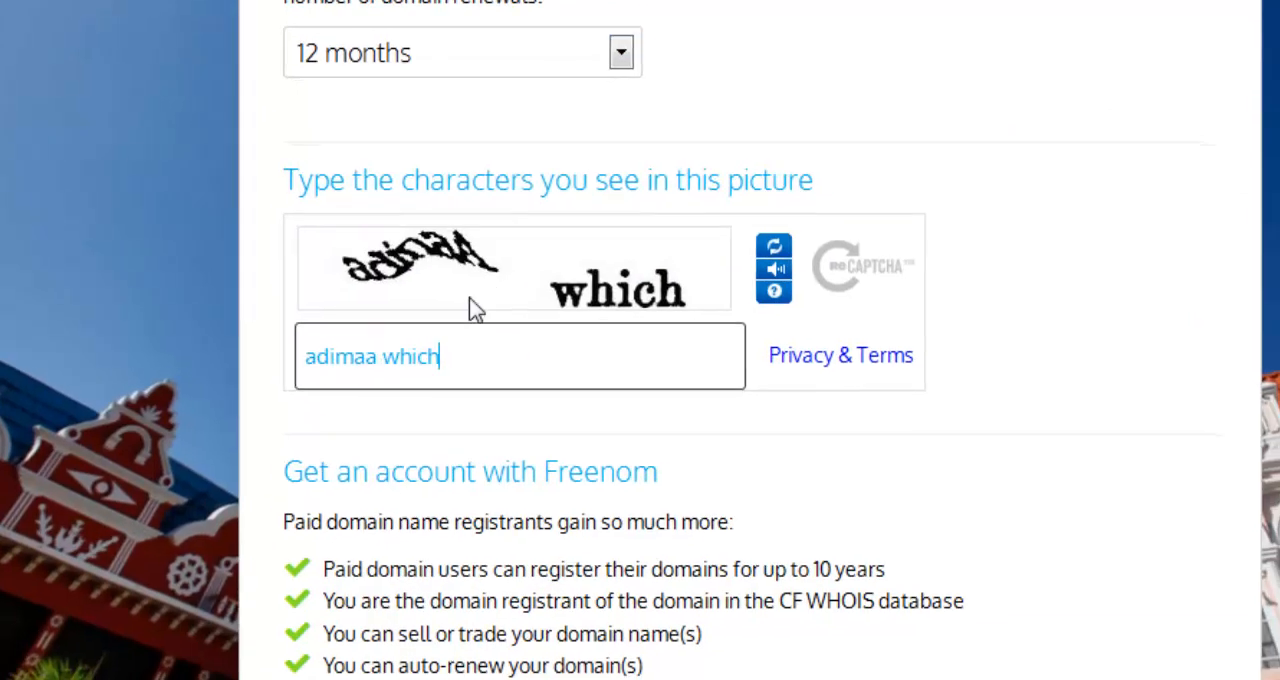
scroll("down", 3)
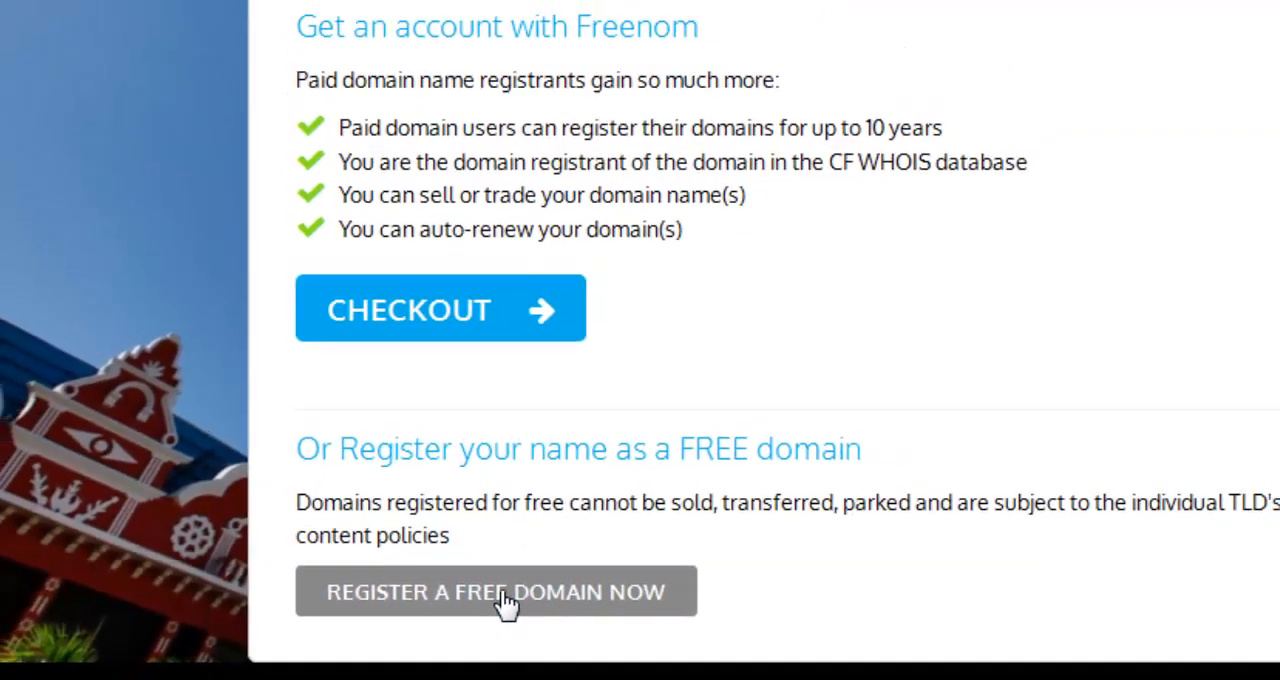
left_click(495, 591)
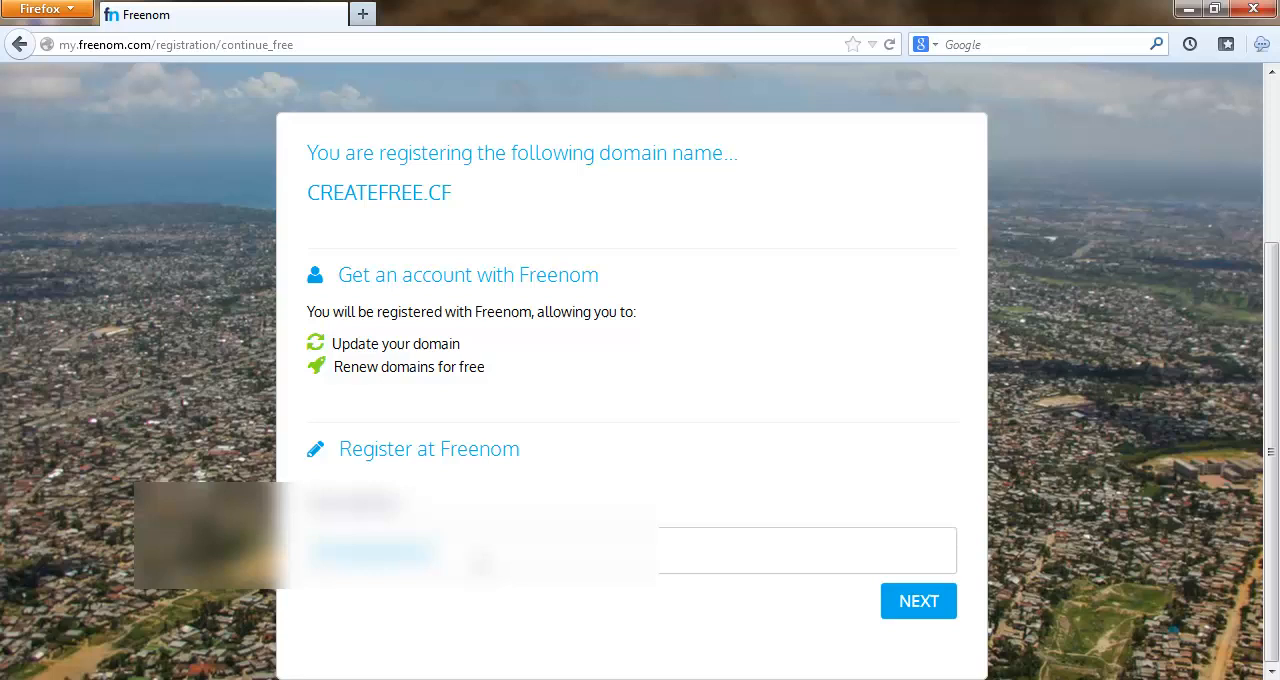
mouse_move(917, 600)
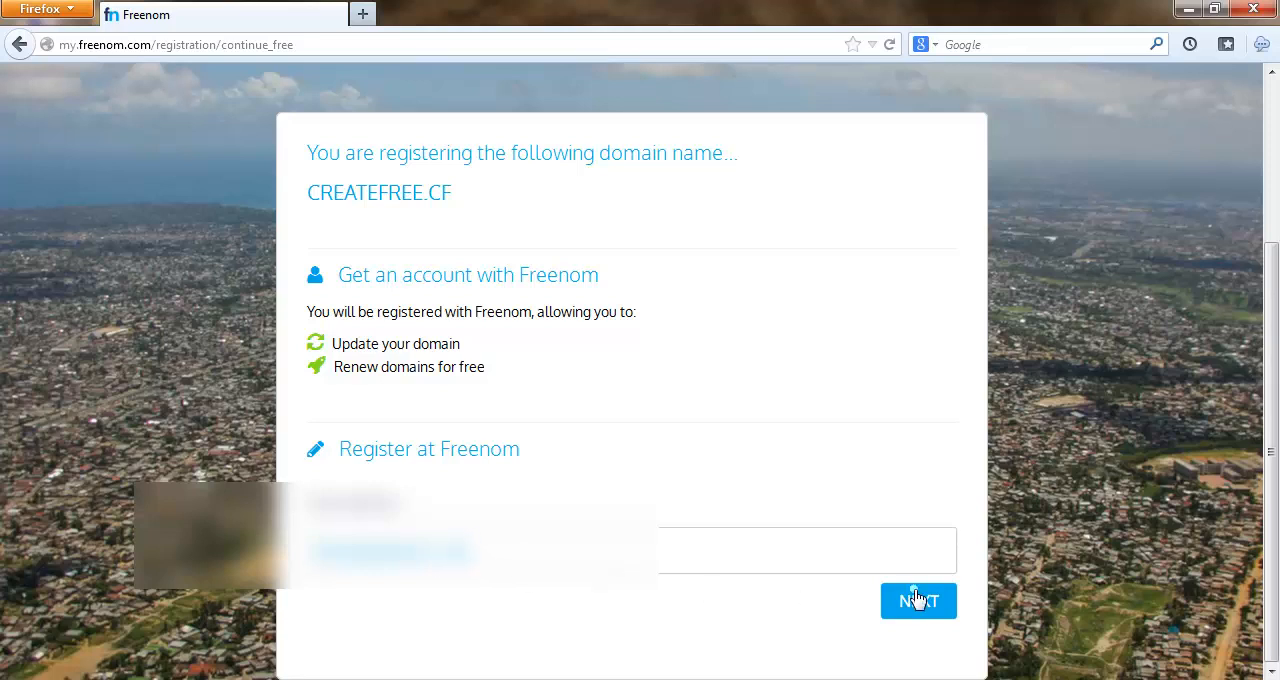
scroll("down", 3)
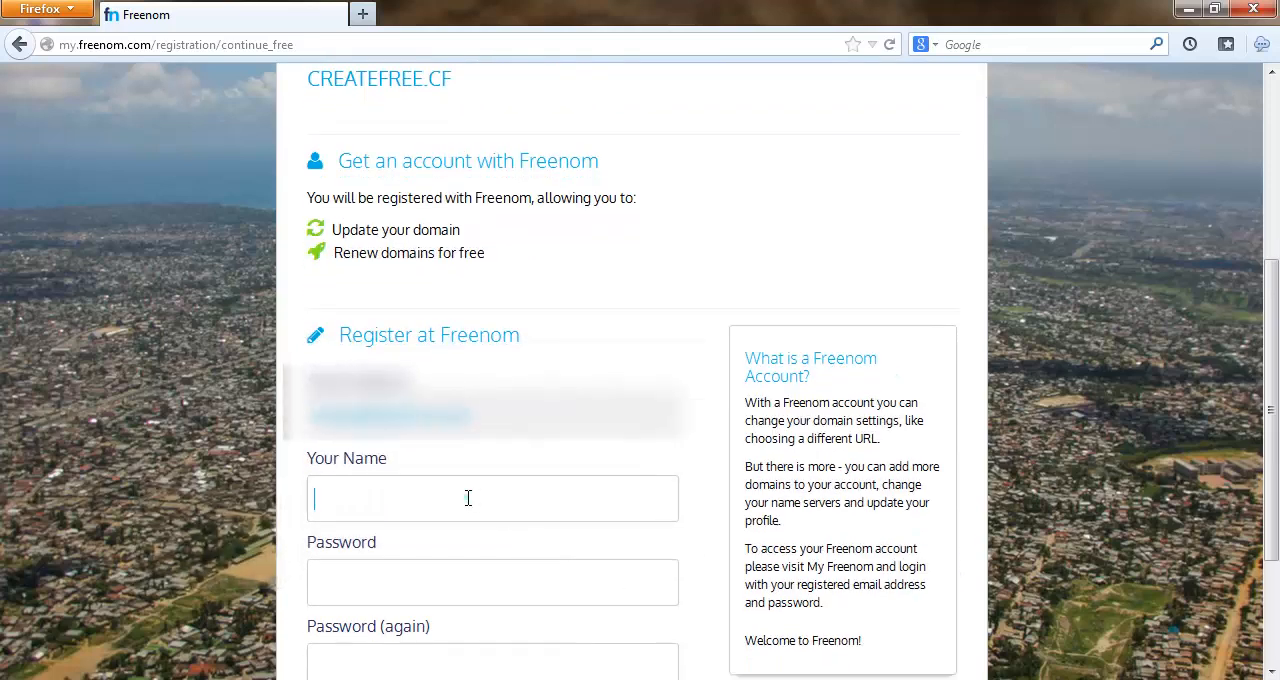
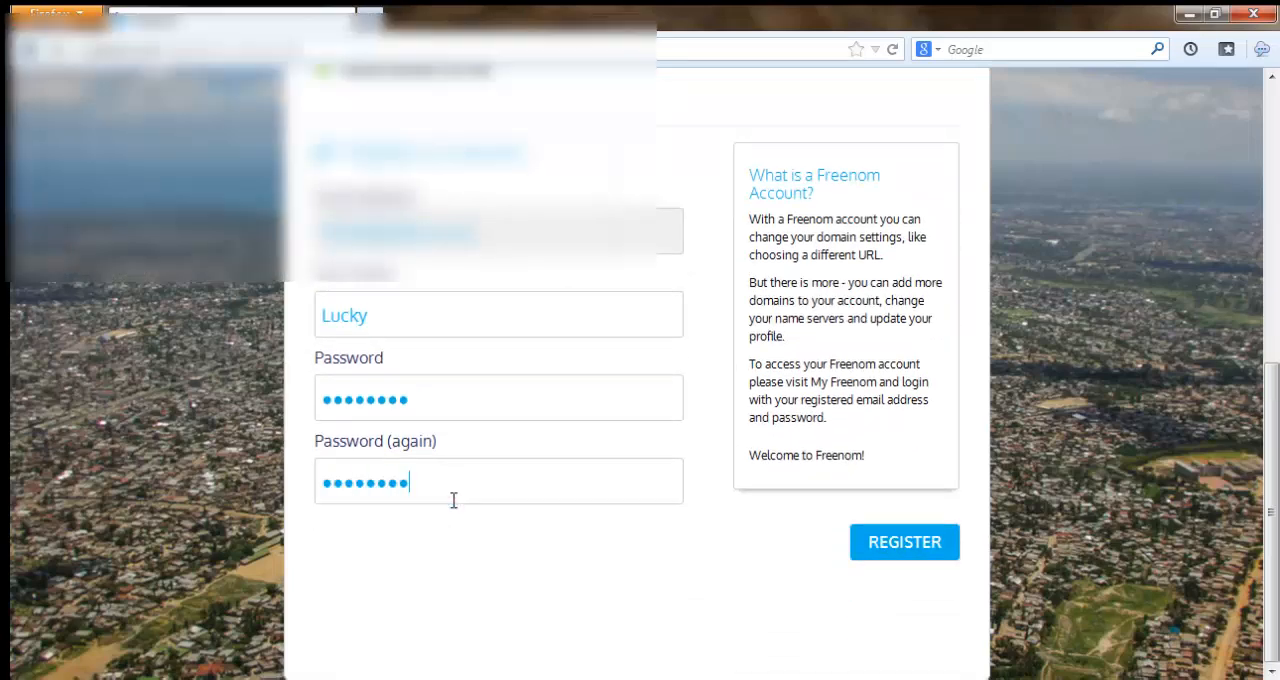
left_click(903, 541)
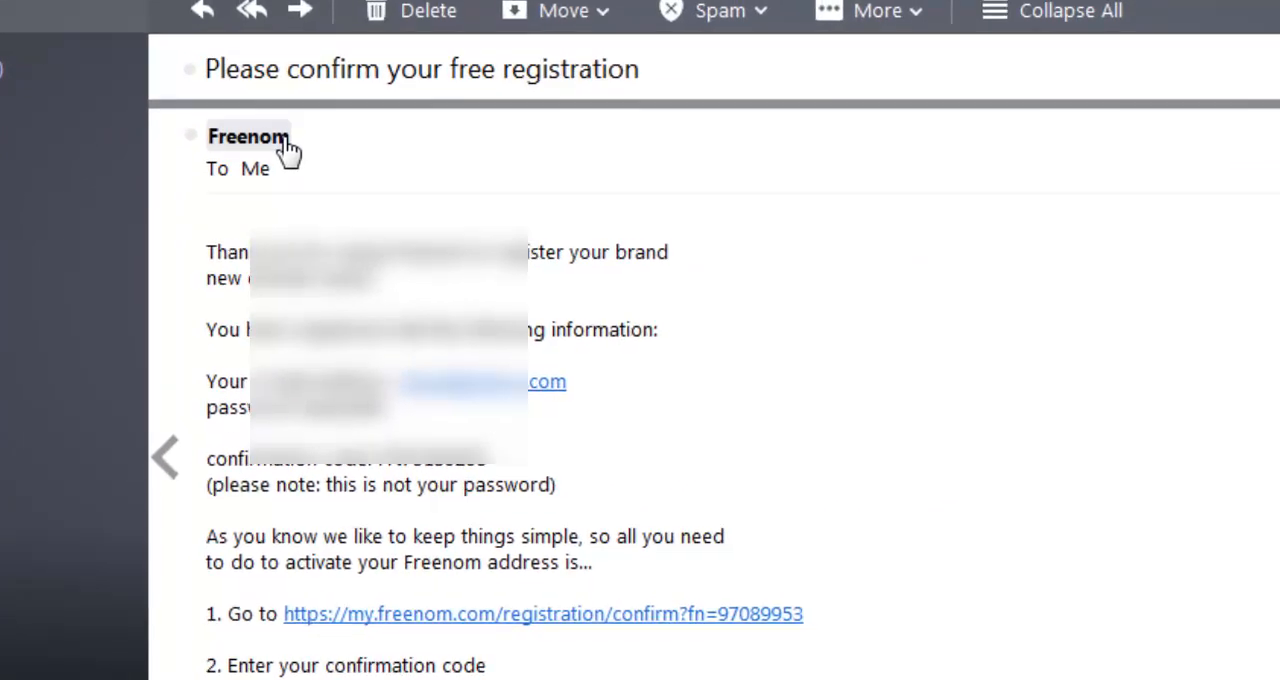
Scroll the Freenom confirmation email down to the confirmation code.
scroll("down", 3)
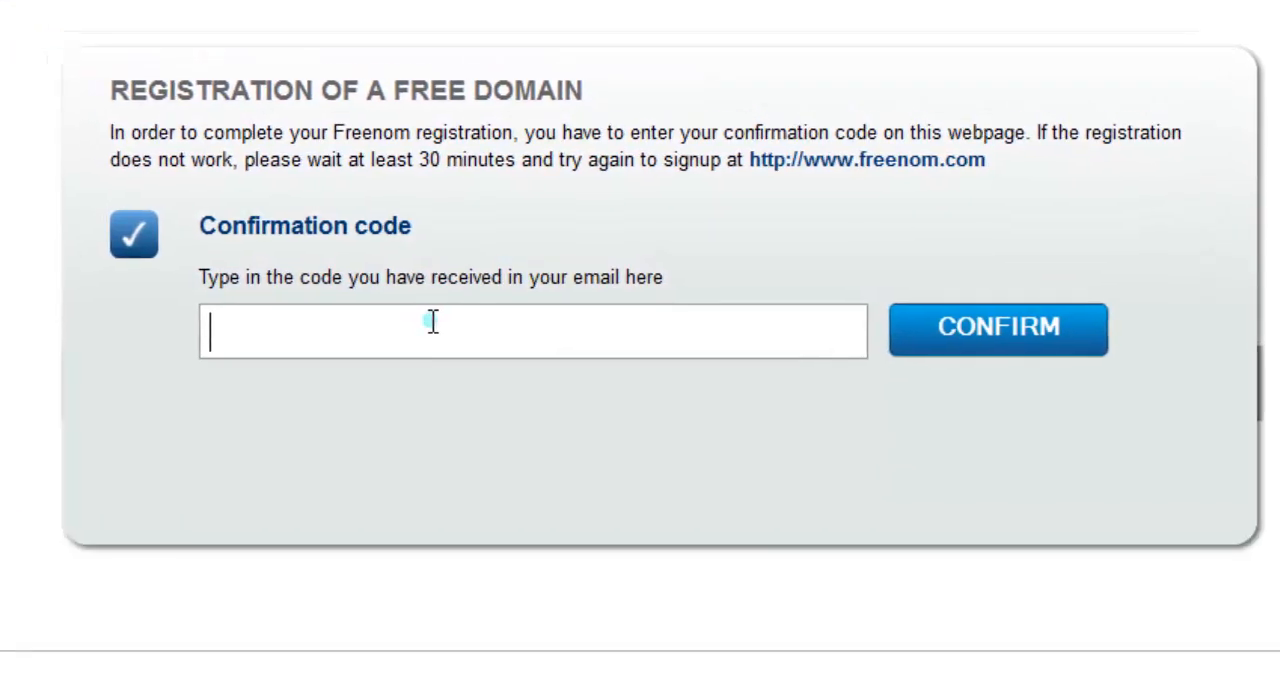
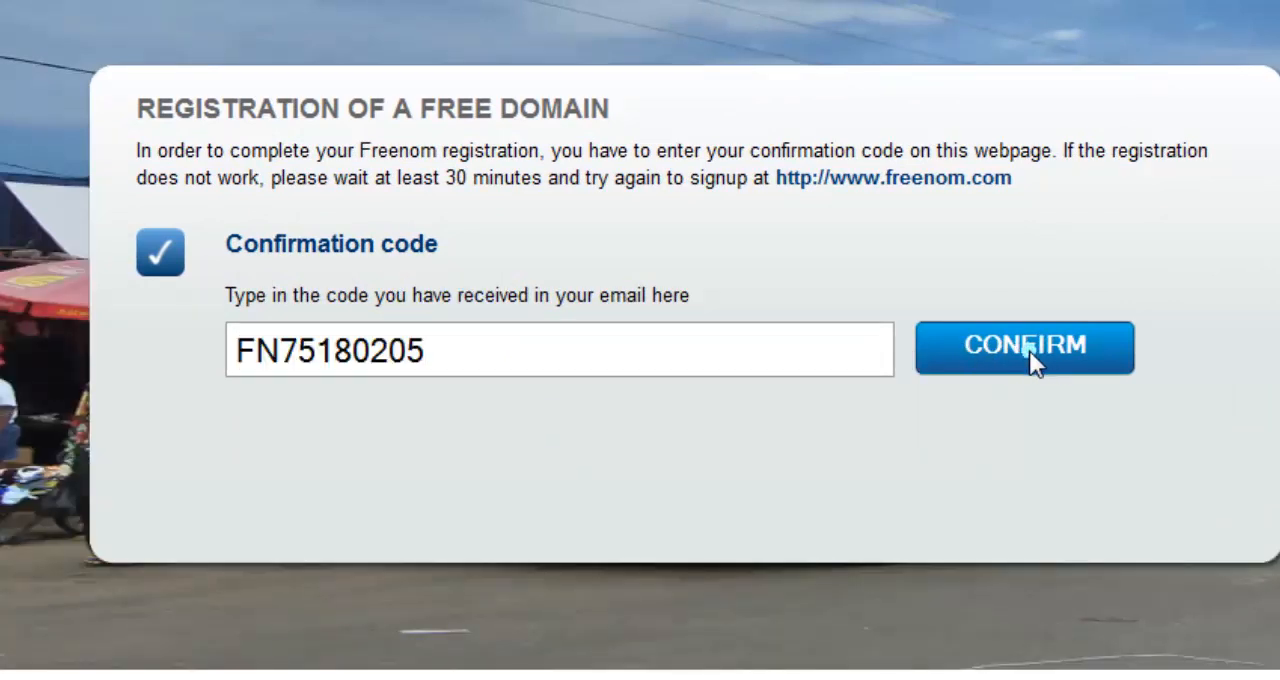
left_click(1024, 347)
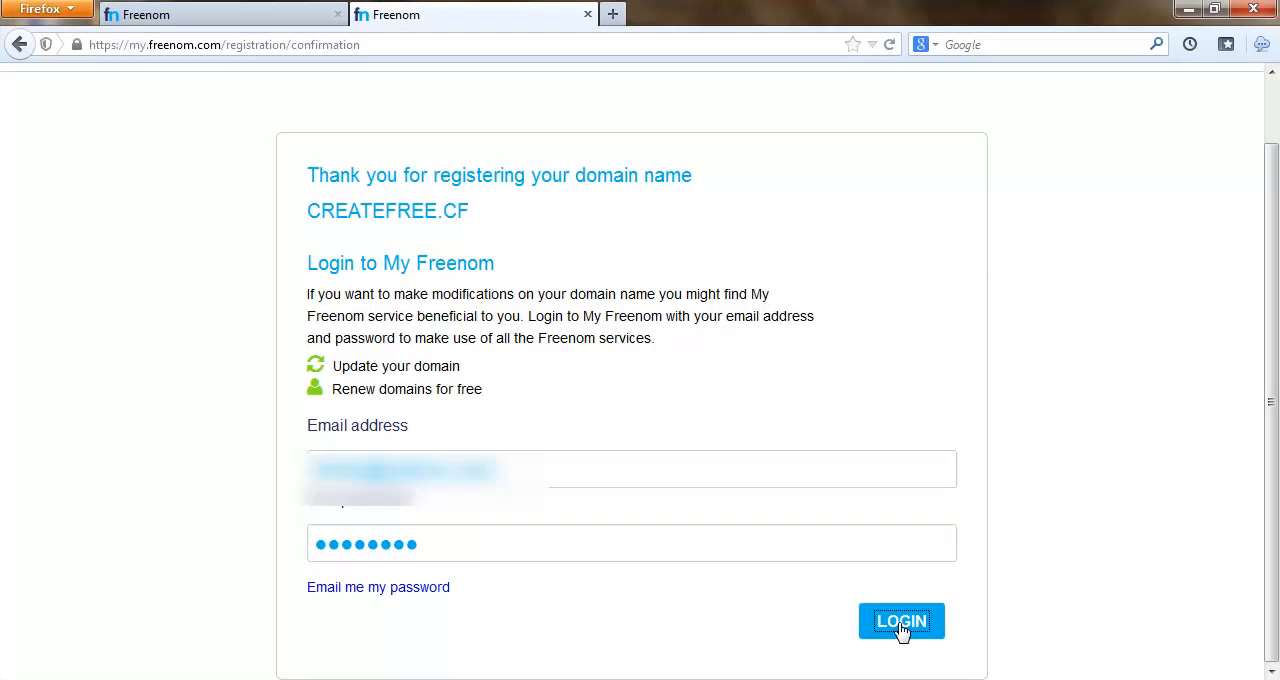
Log in to My Freenom, check createfree.cf is authorized, then go to 000webhost.
left_click(901, 621)
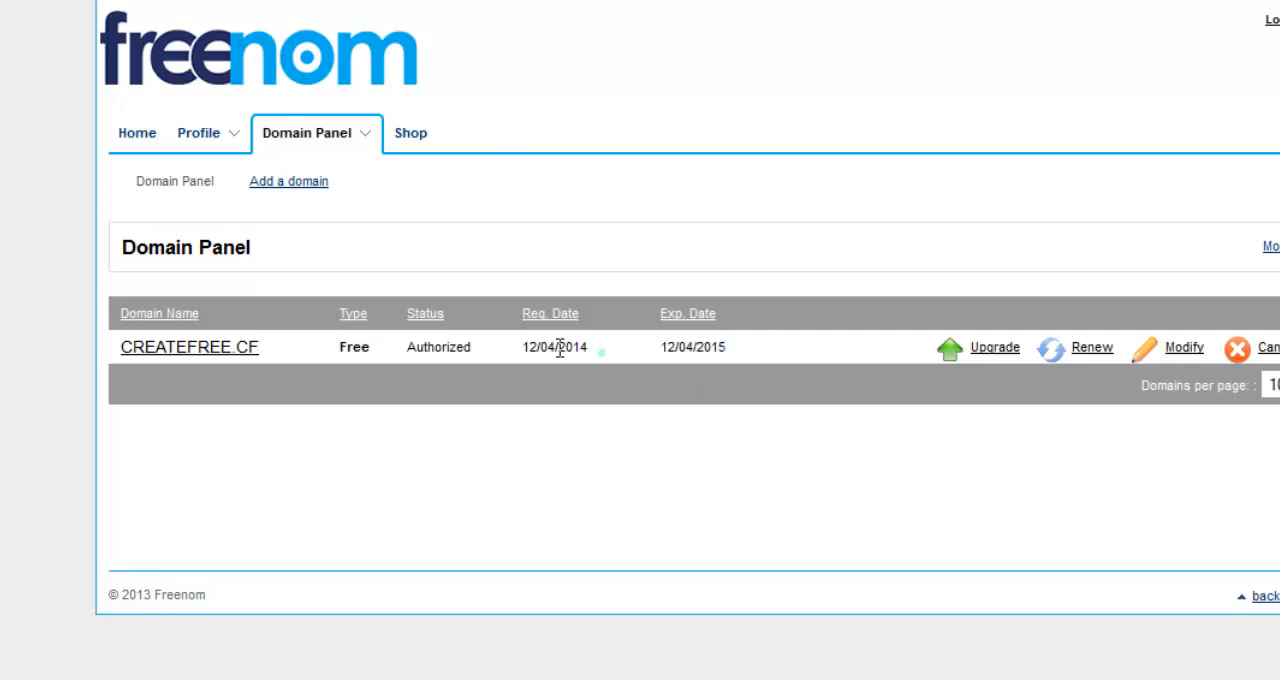
double_click(438, 347)
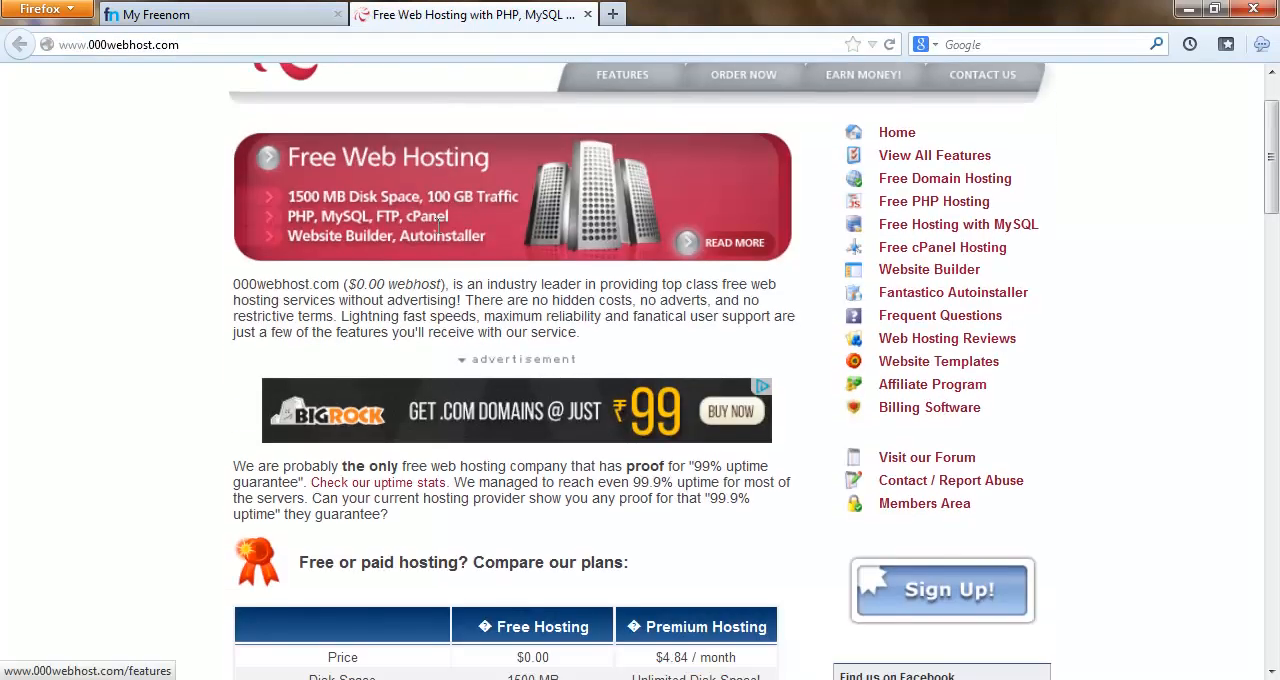
scroll("down", 3)
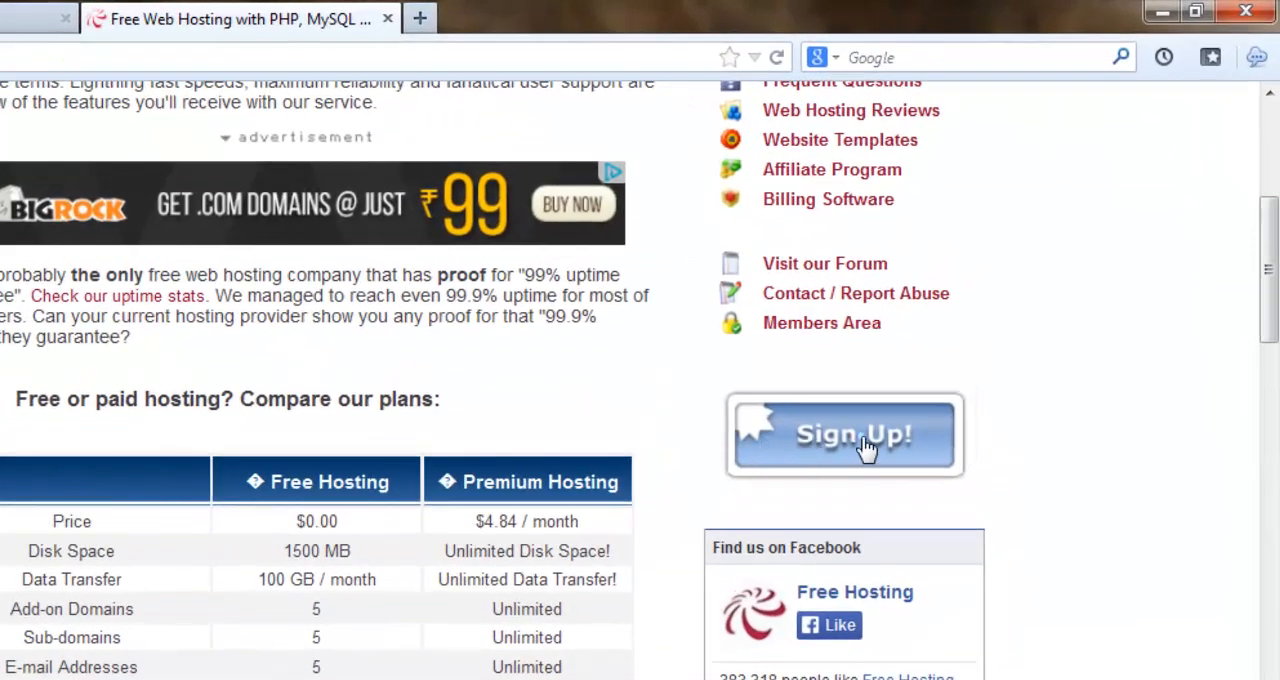
left_click(844, 434)
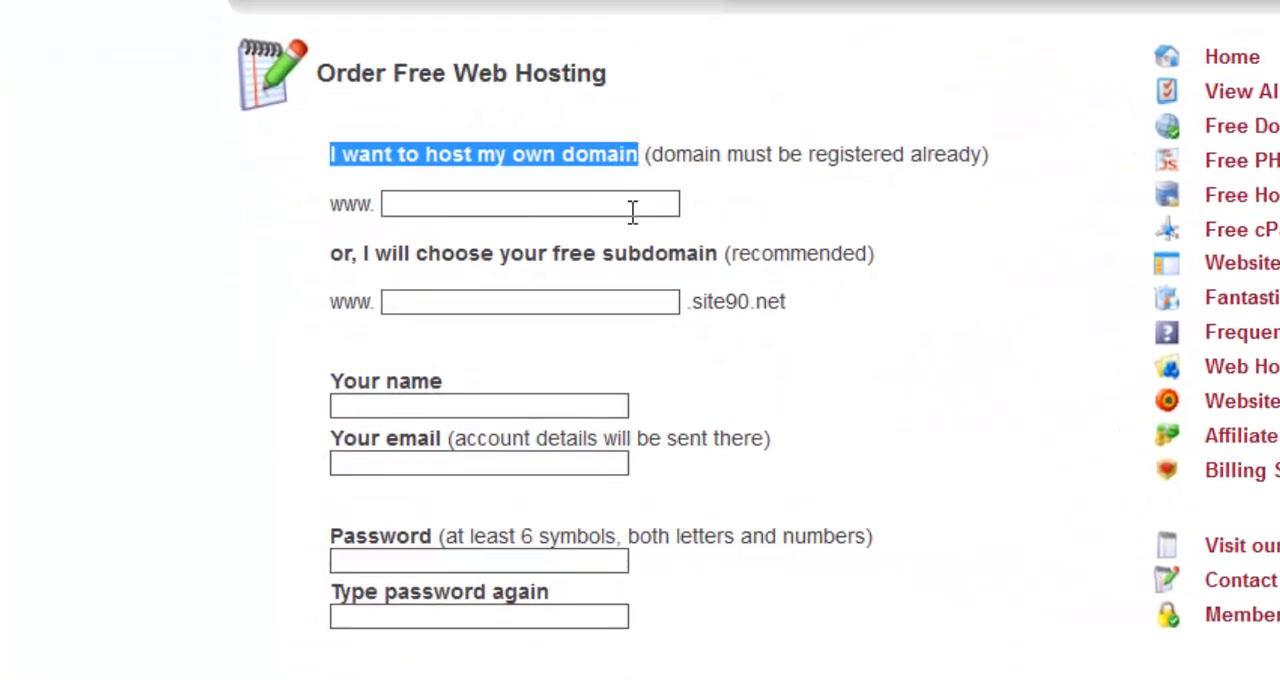
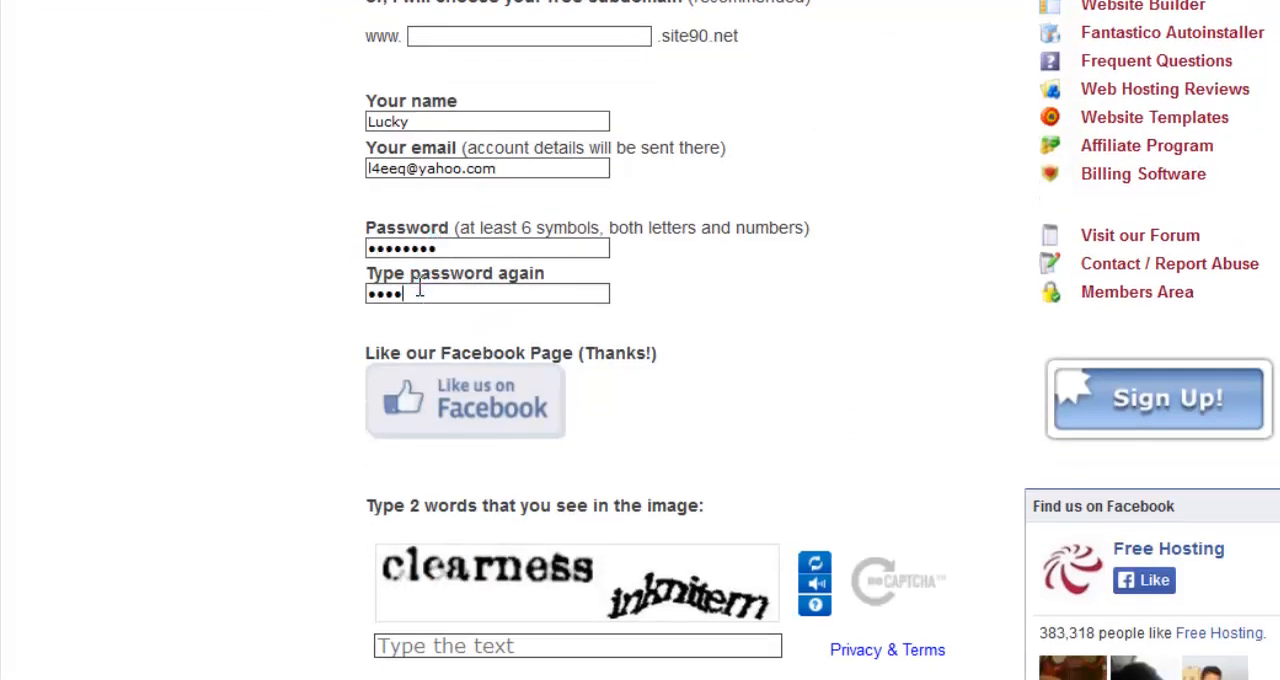
Enter the captcha words, review and accept the terms, and create the hosting account.
type("clearn")
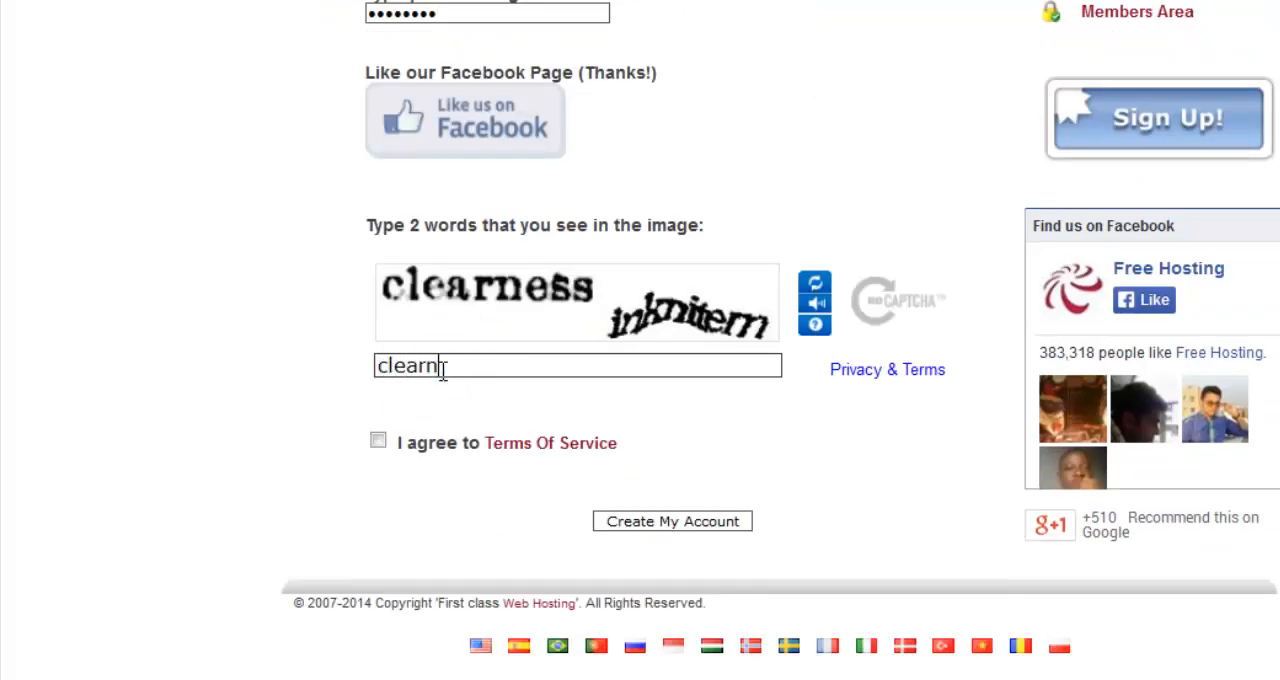
type("ess inknitern")
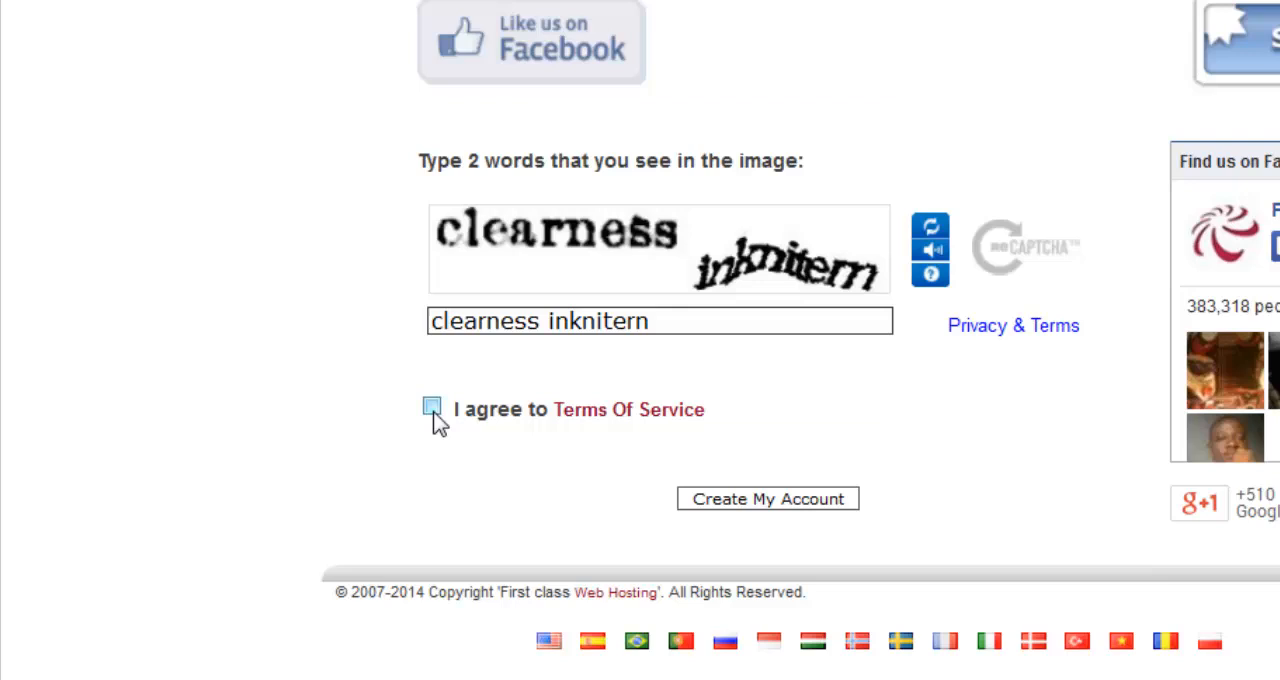
left_click(628, 409)
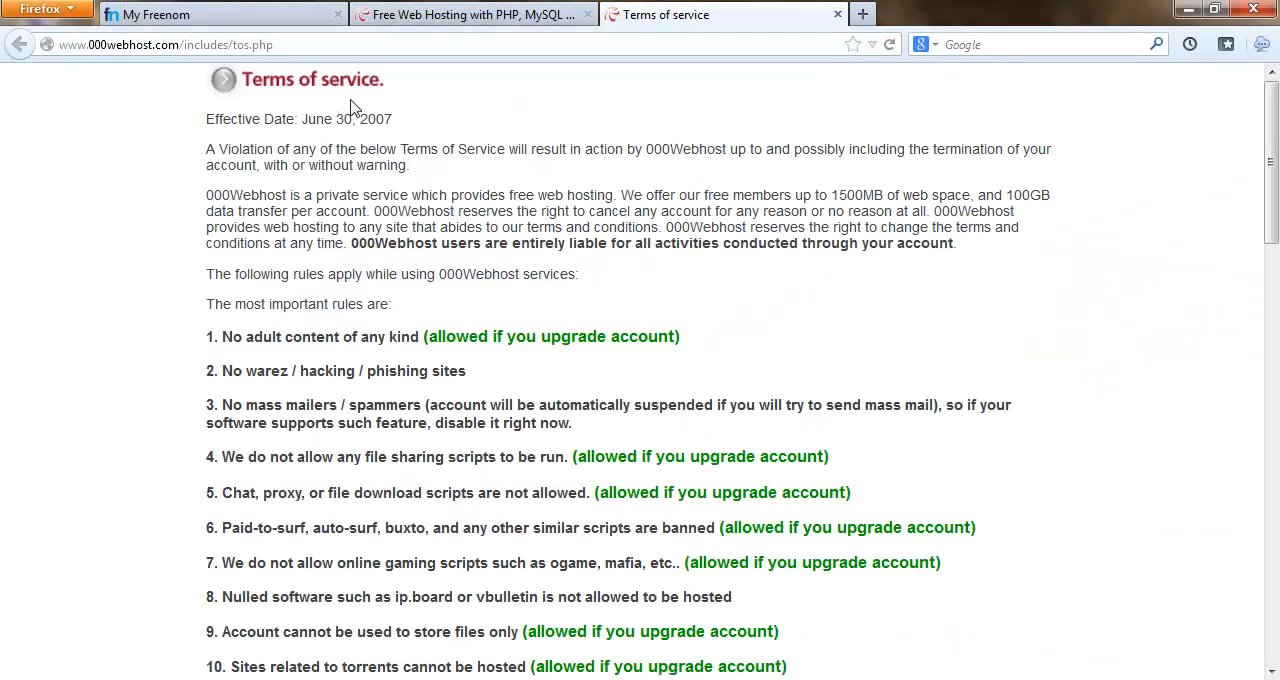
left_click(838, 14)
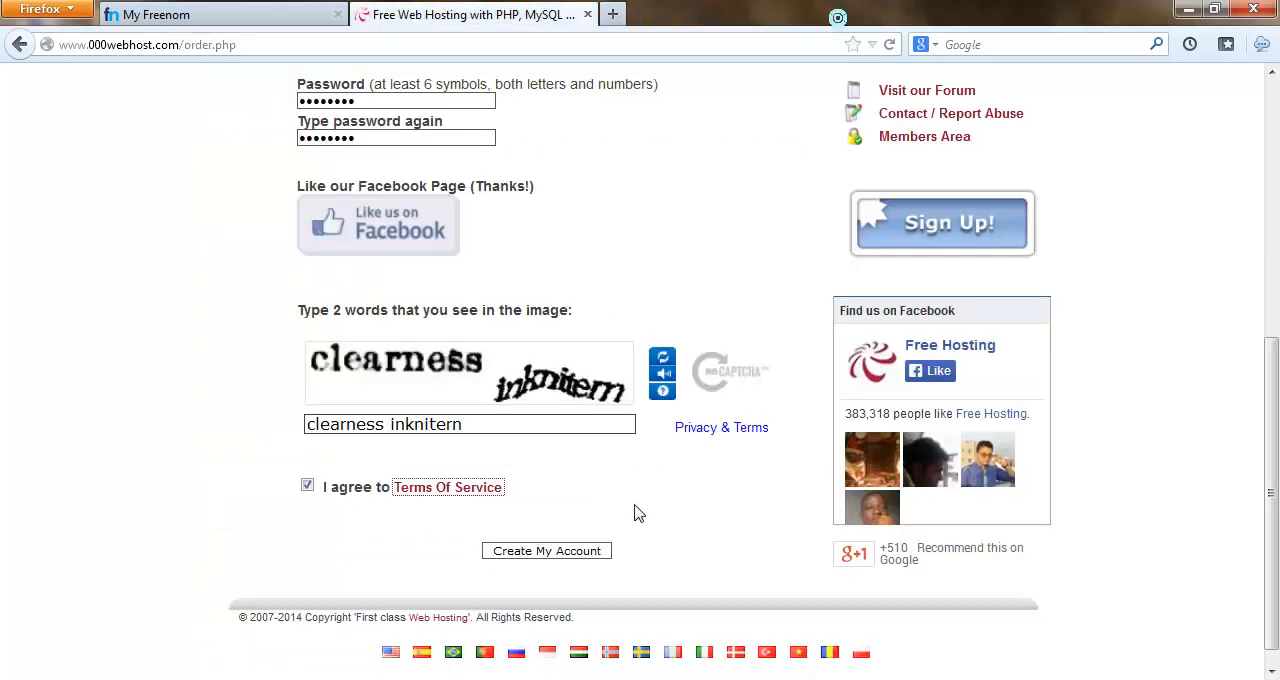
left_click(546, 550)
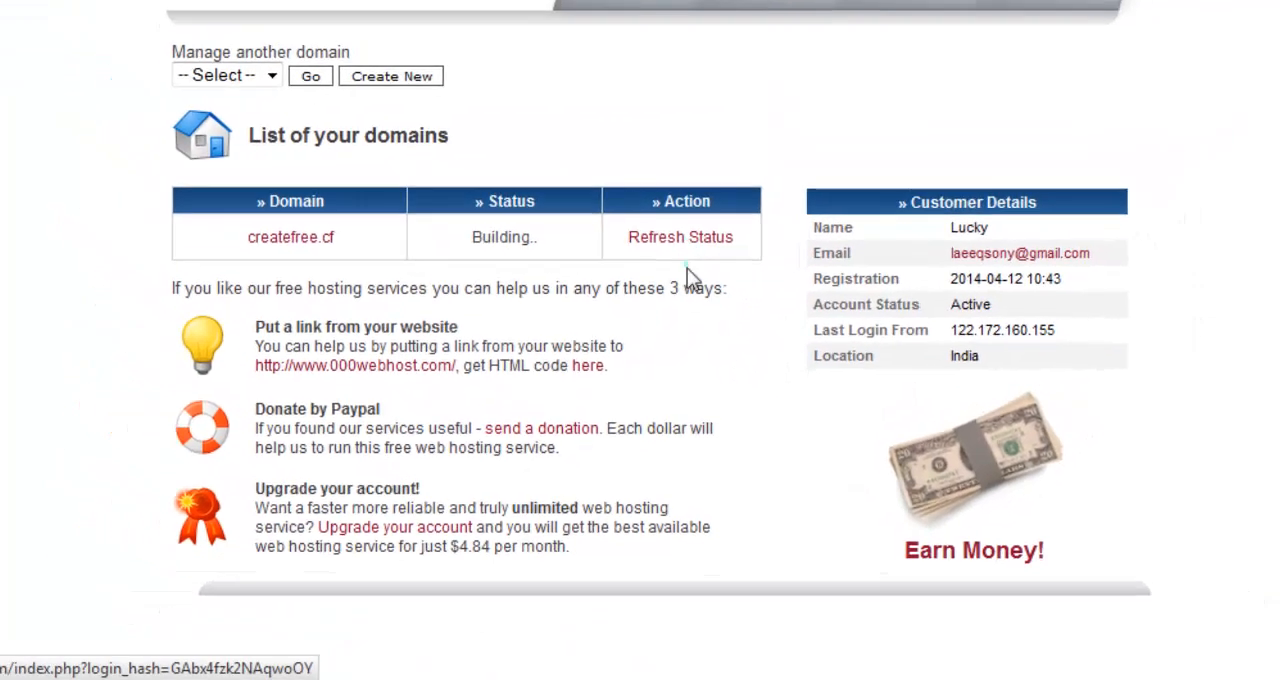
Refresh createfree.cf's status until Active, then launch Website Builder.
left_click(680, 237)
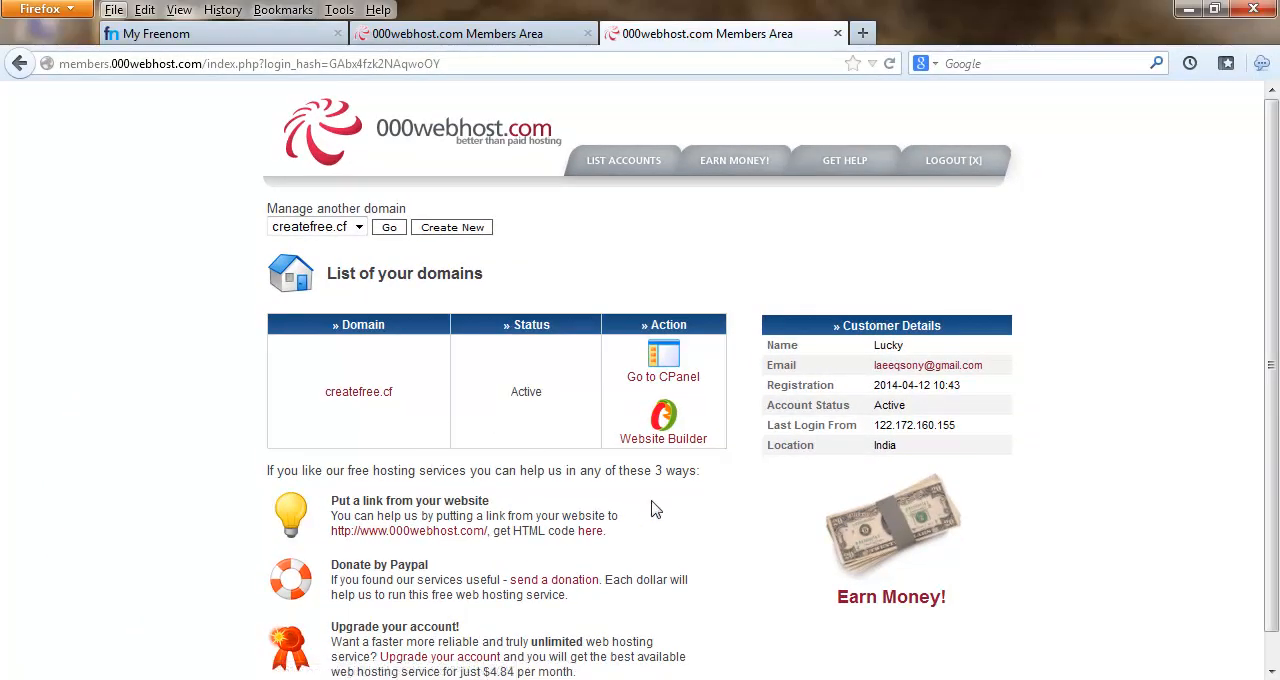
left_click(663, 423)
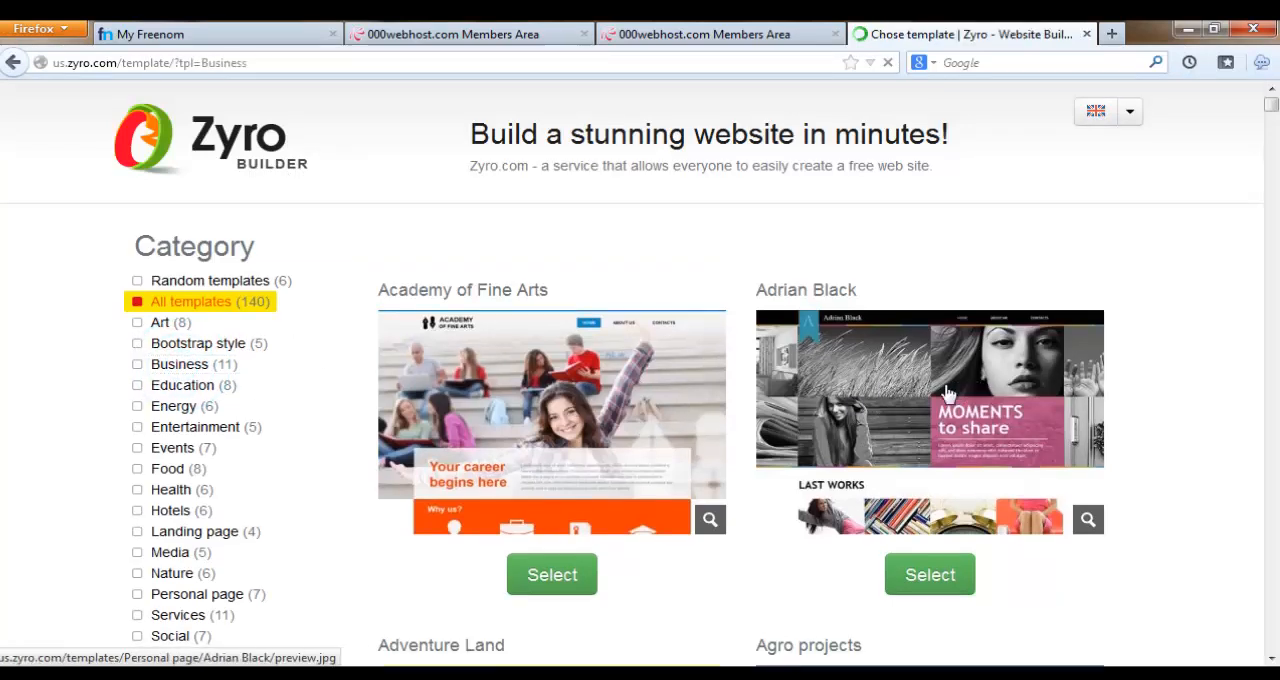
Choose the Business Partners template from the Business category.
left_click(180, 363)
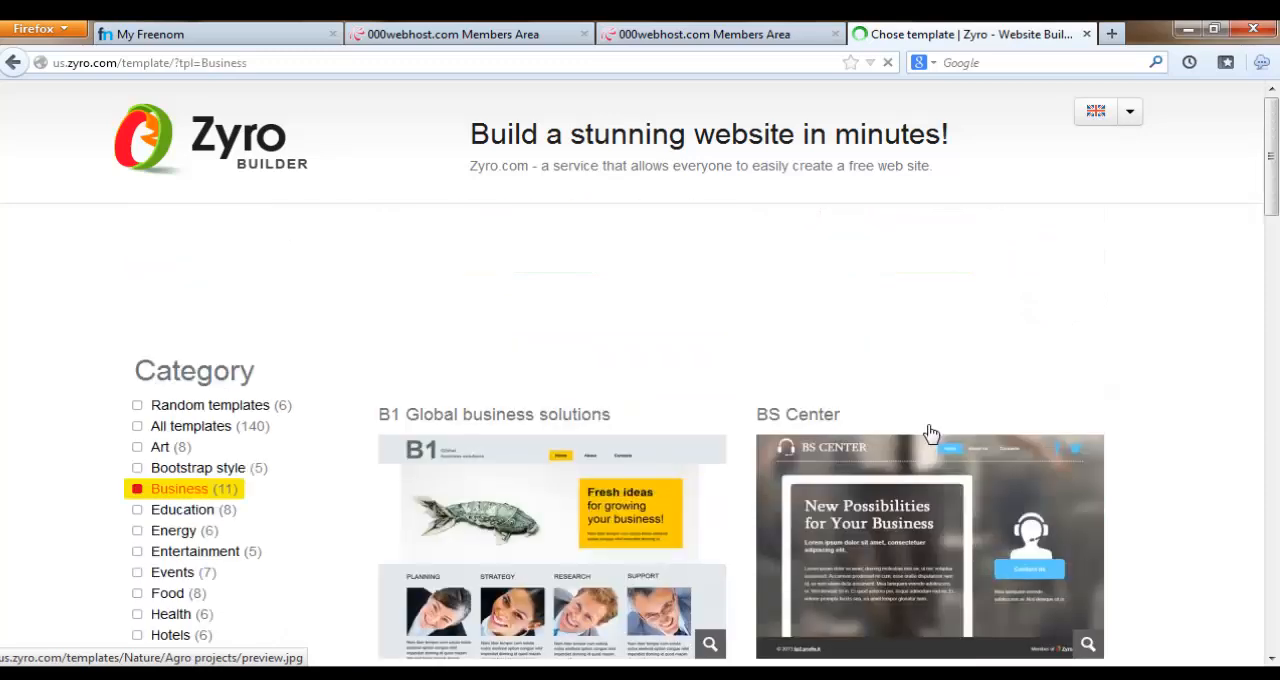
scroll("down", 3)
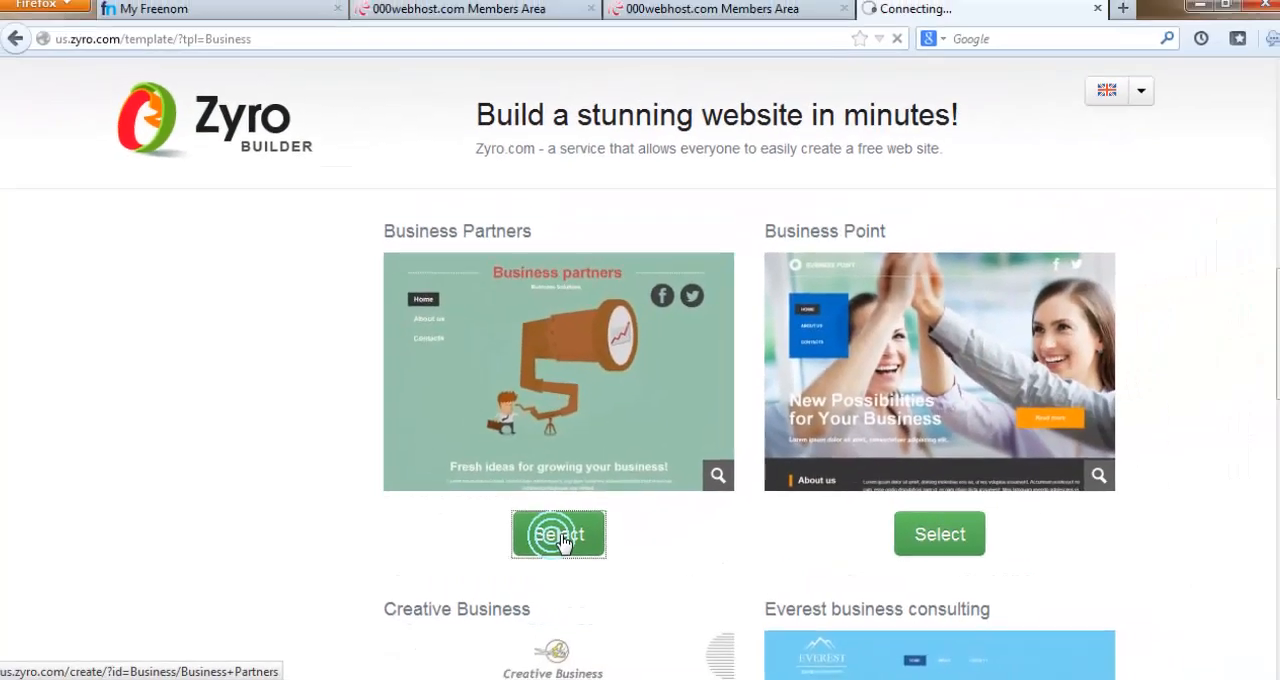
left_click(558, 534)
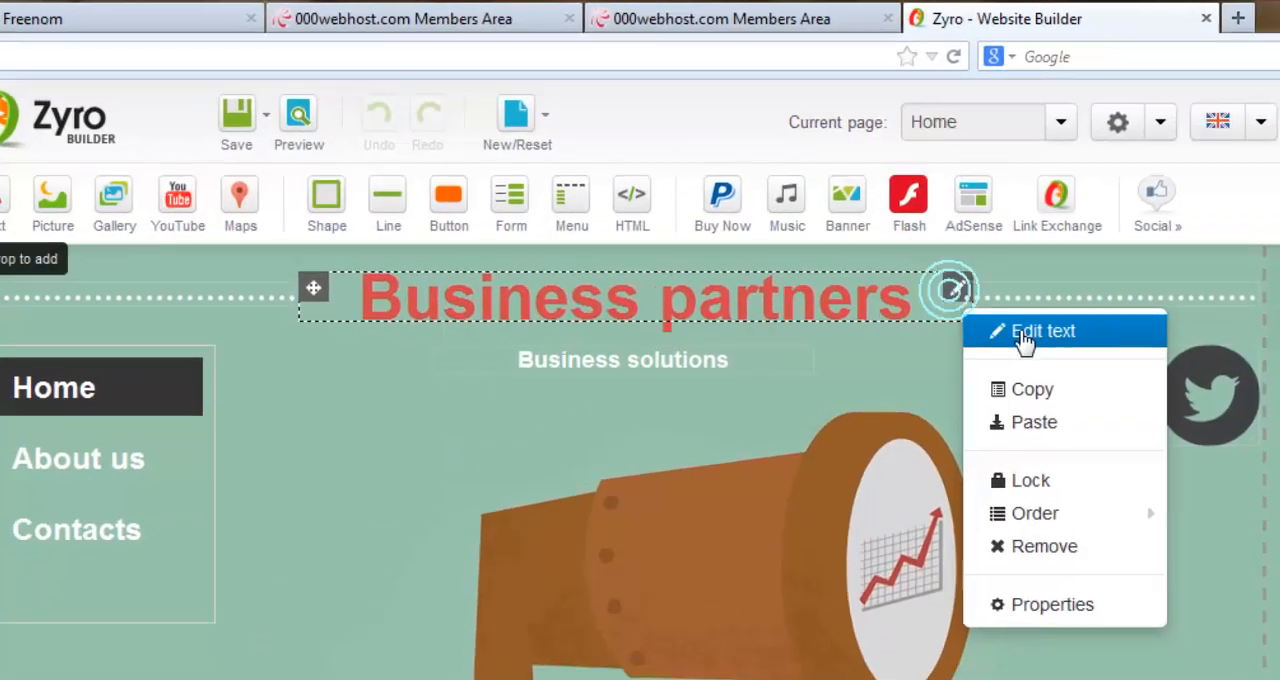
Change the heading to 'Create a website' and the subtitle to 'Website for Free'.
left_click(1043, 331)
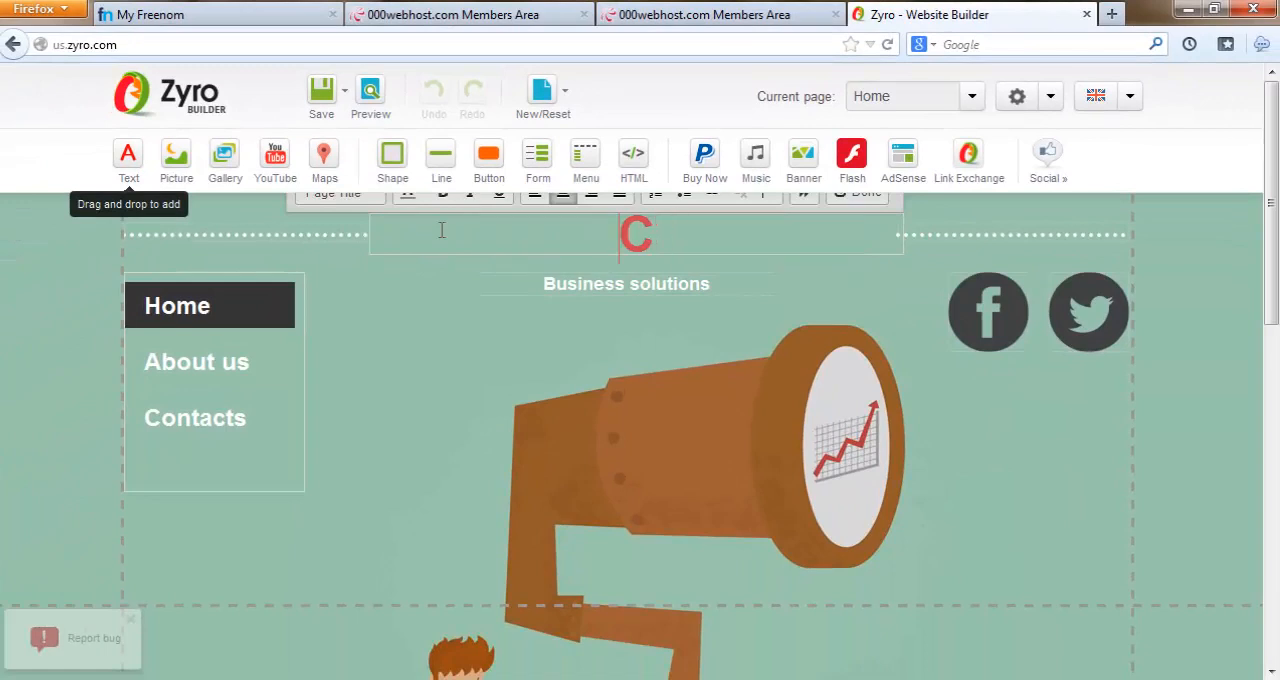
type("Create a webs")
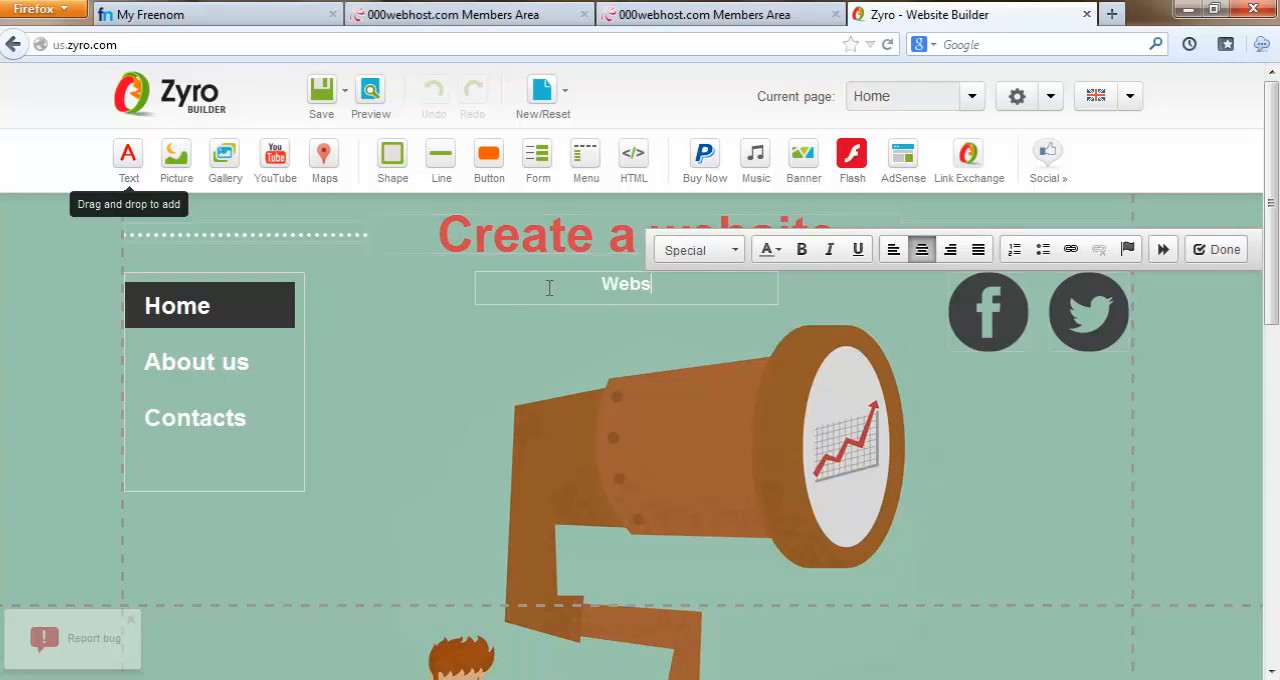
type("ite for Fre")
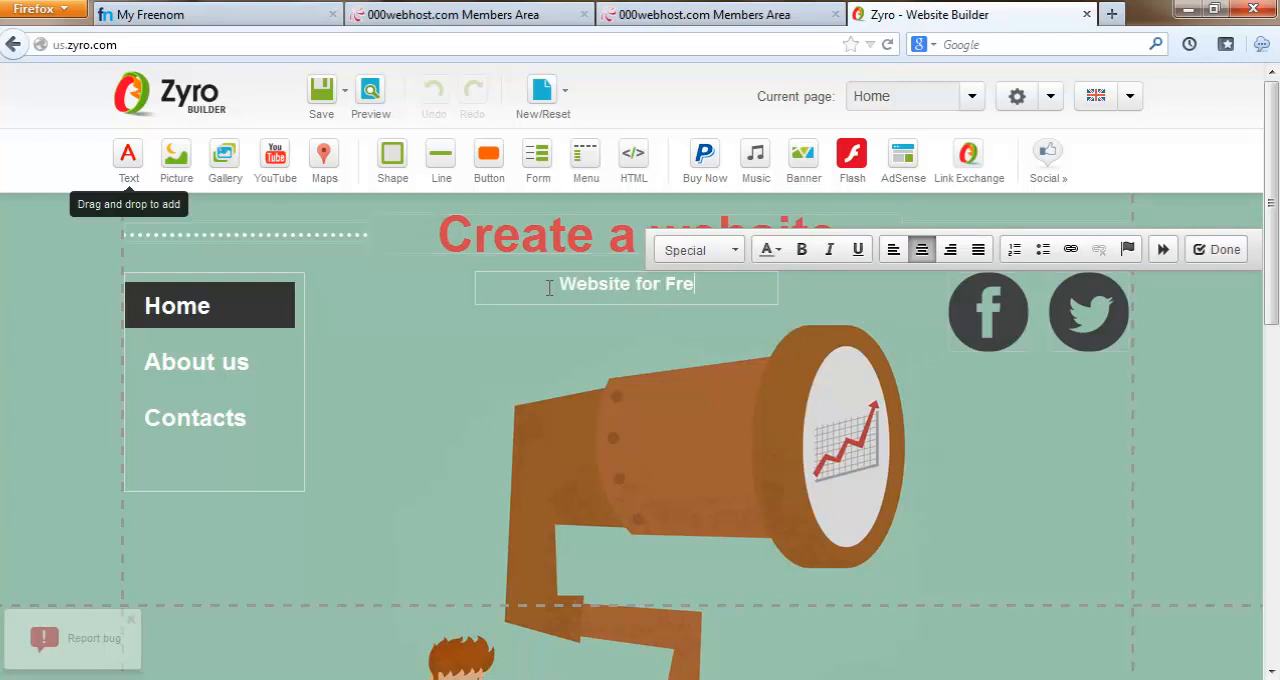
right_click(988, 312)
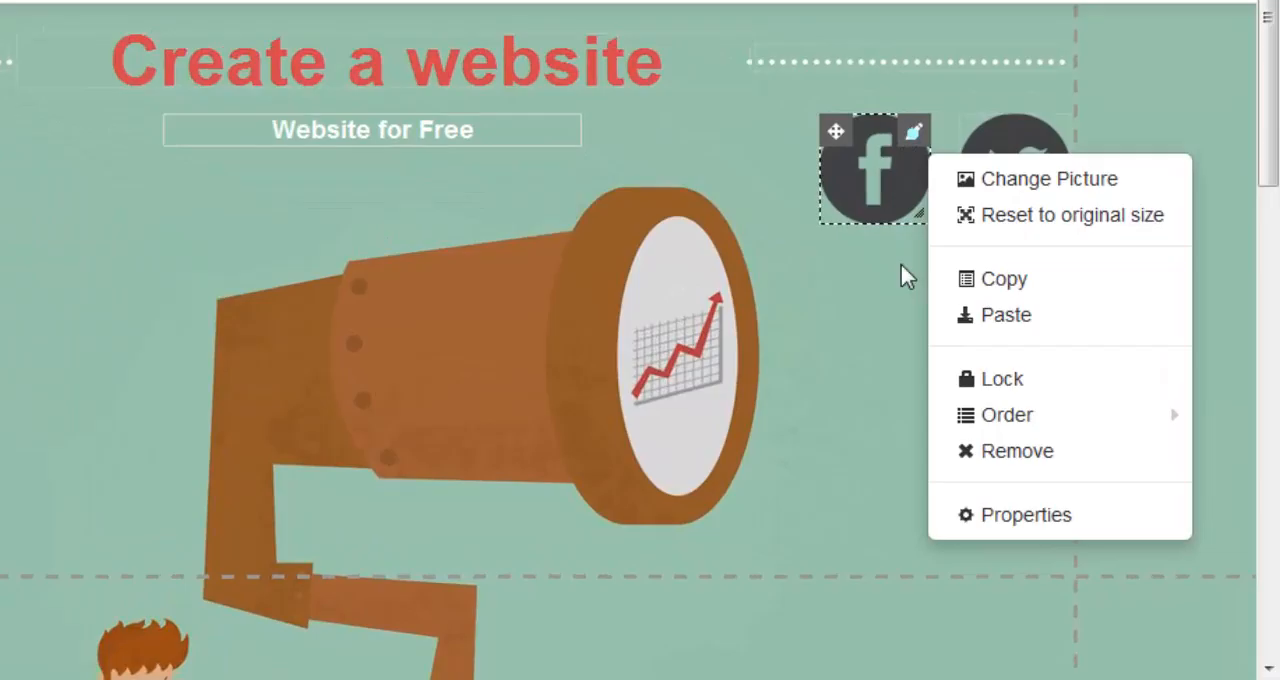
left_click(1025, 514)
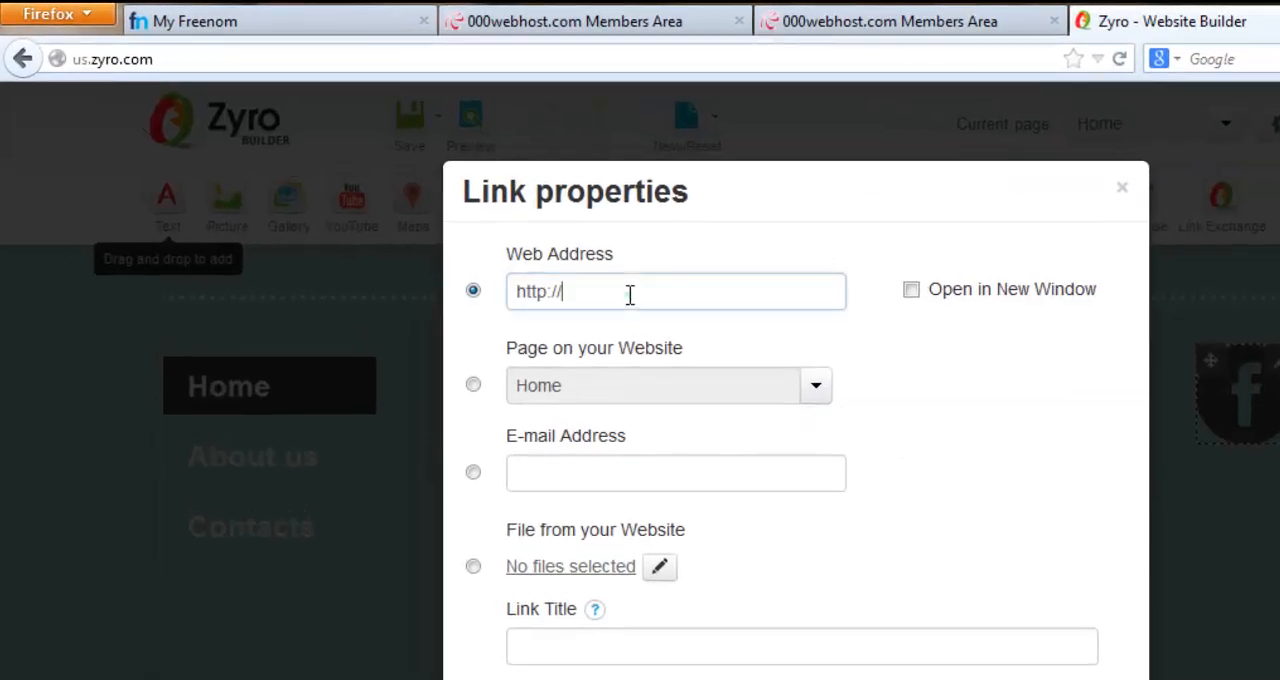
type("facebook.com")
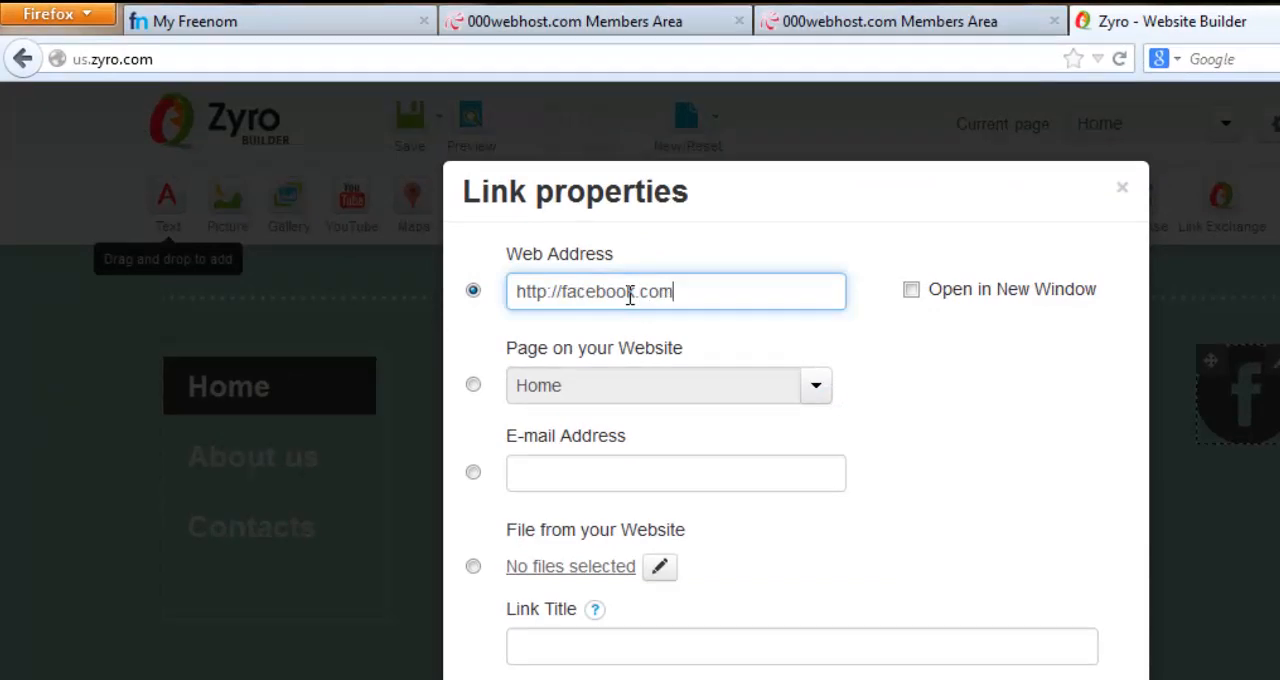
type("/cf")
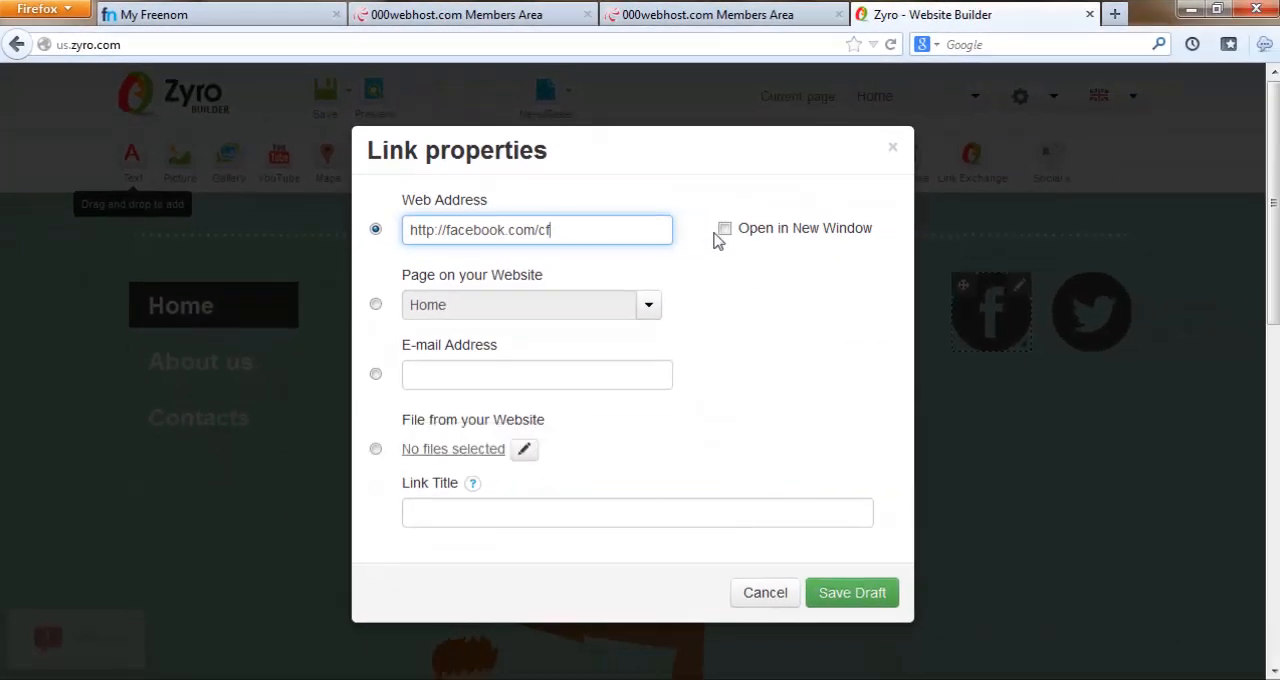
left_click(851, 592)
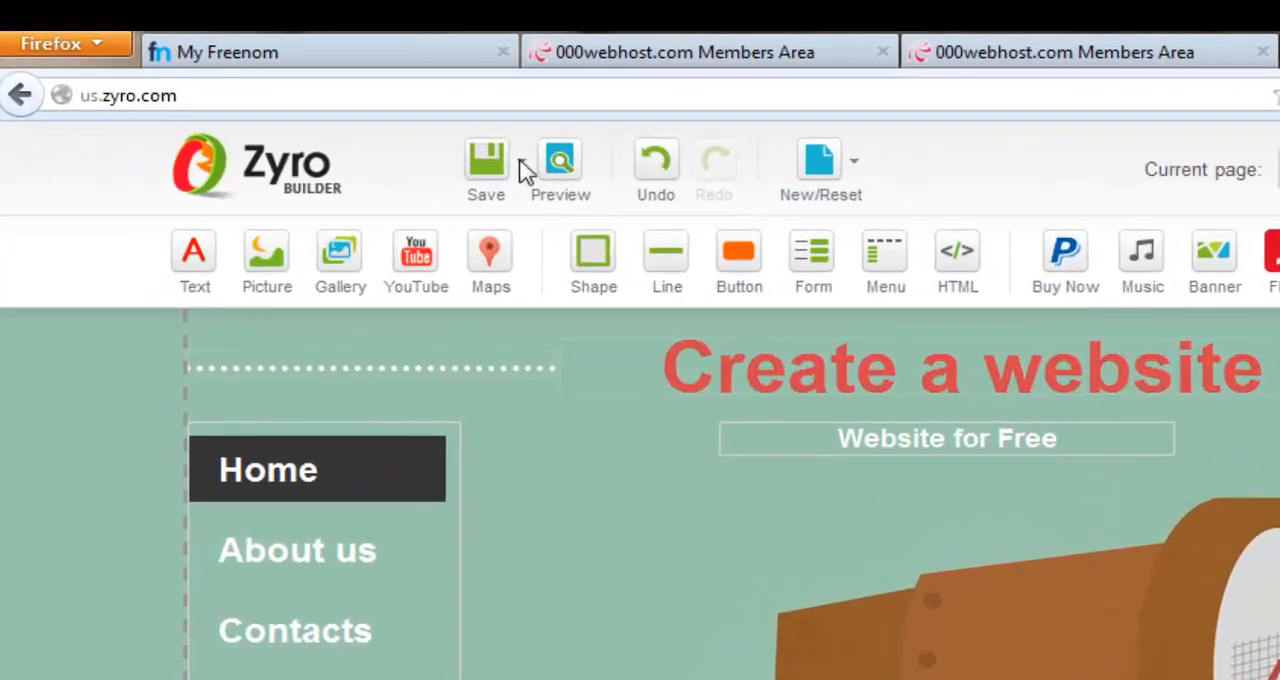
Save the site, then set the About us page's YouTube video ID to rQOml0tuTeE.
left_click(486, 165)
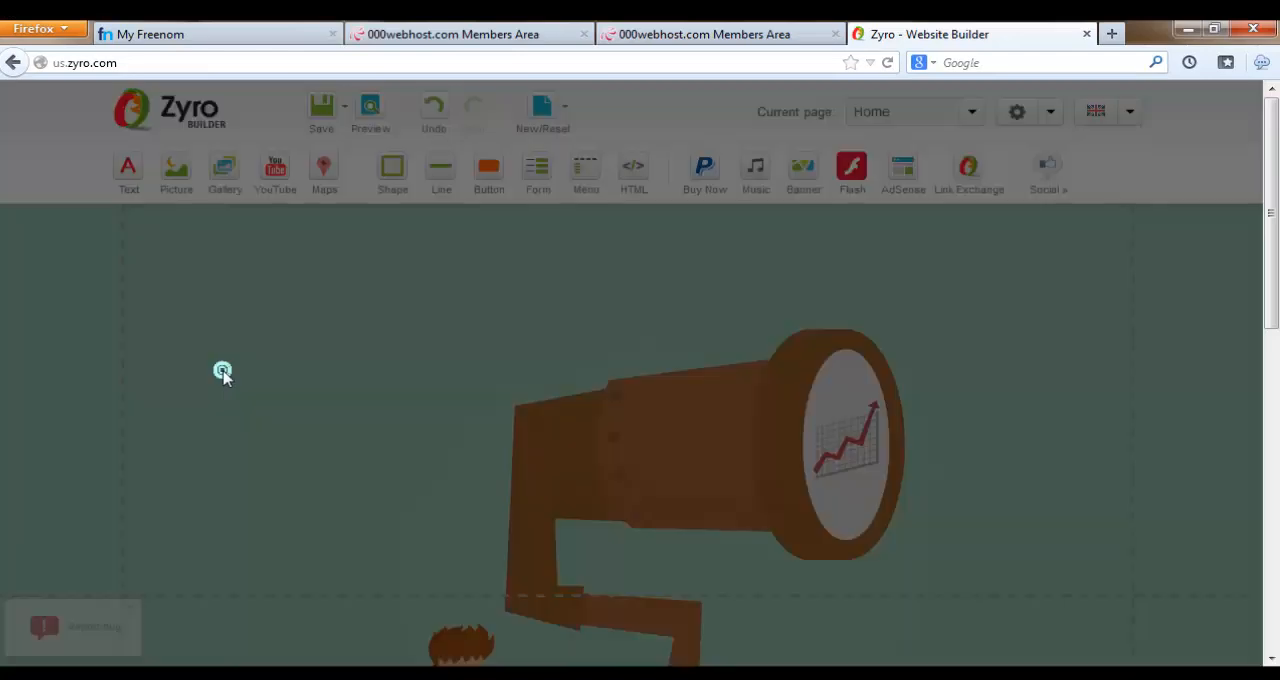
left_click(196, 294)
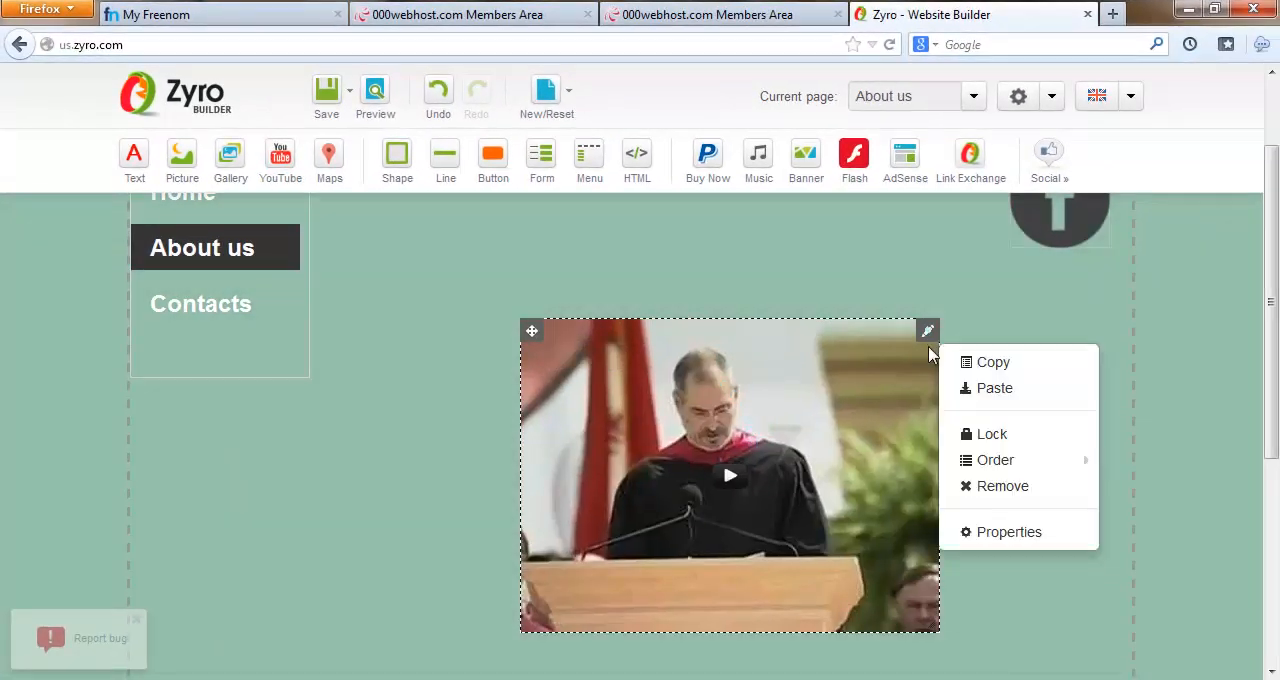
left_click(1008, 531)
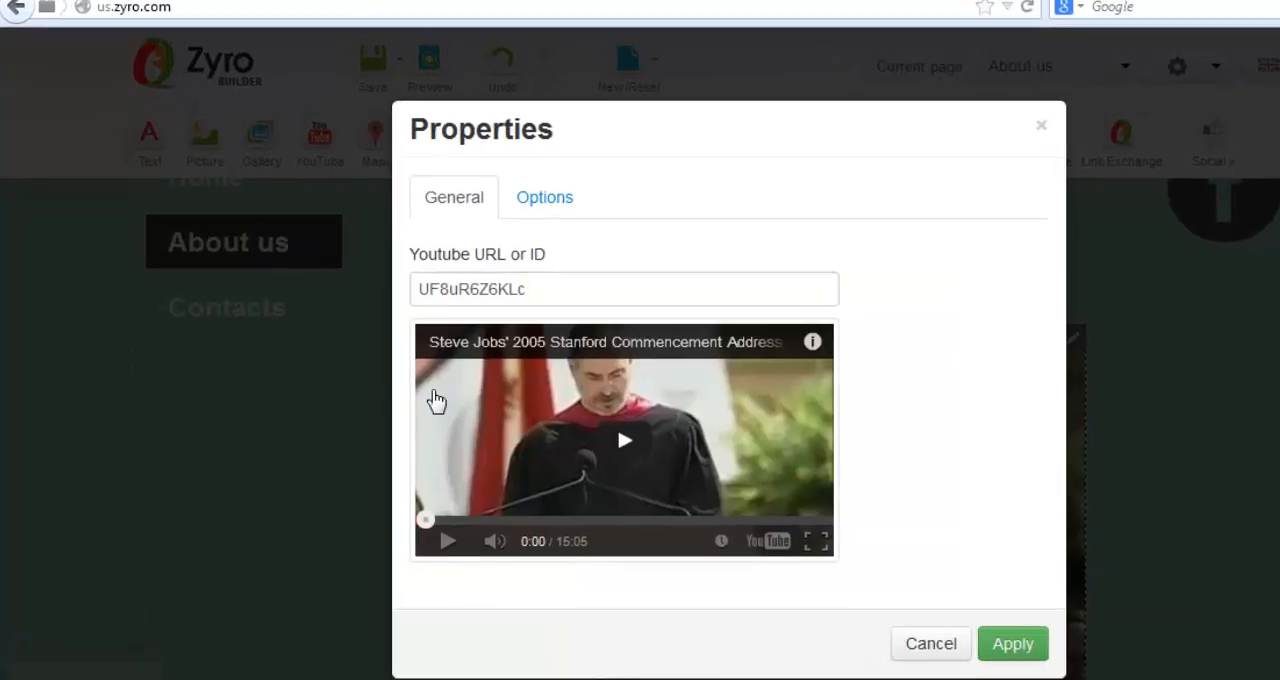
type("rQOml0tuTeE")
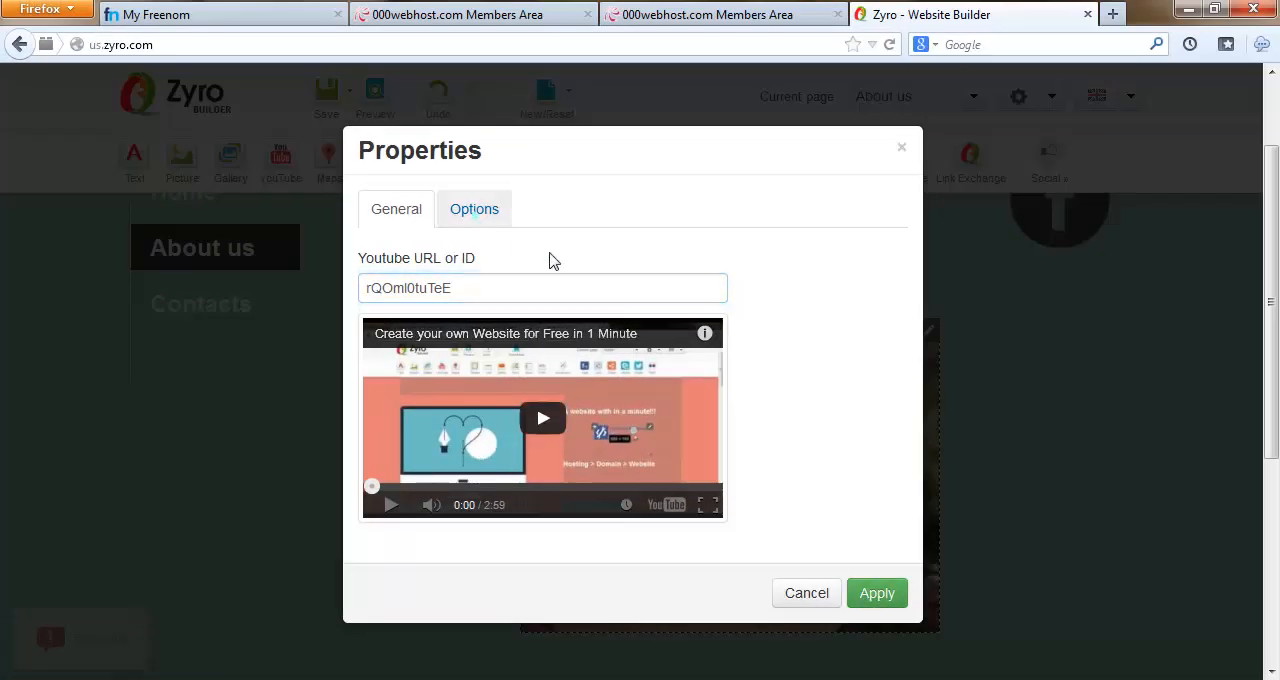
left_click(876, 592)
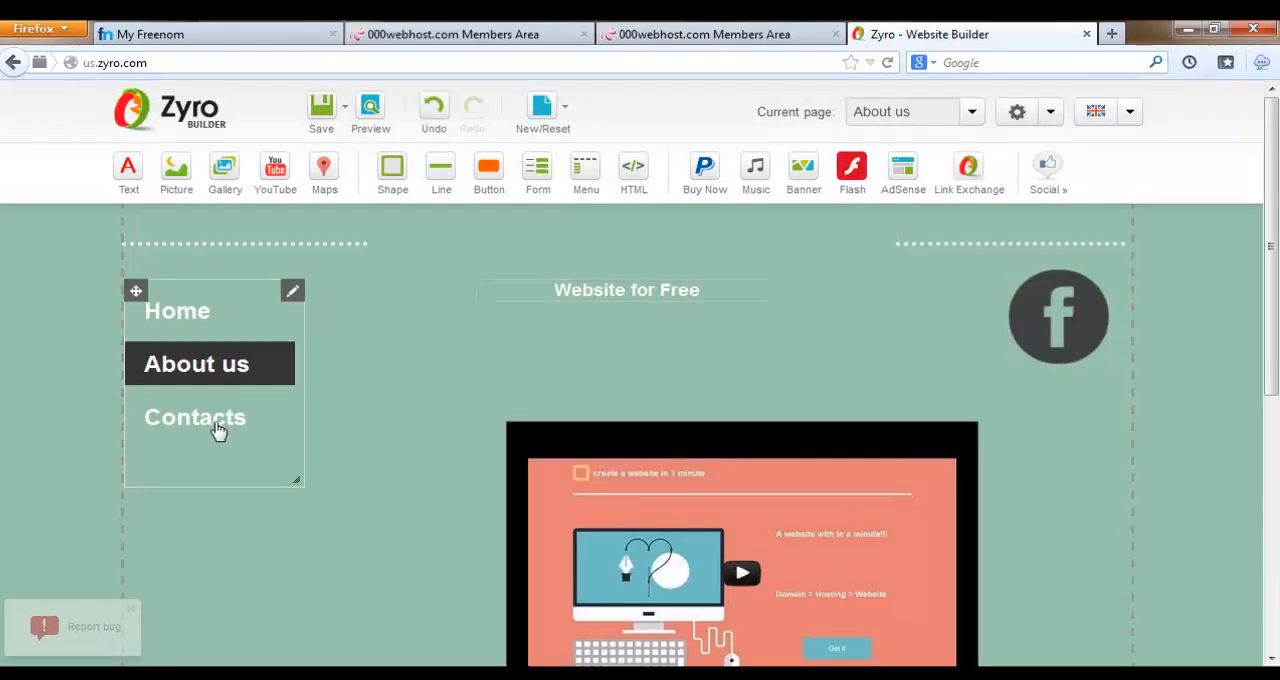
Replace the Contacts page heading with 'Get Help!!!!'.
left_click(195, 417)
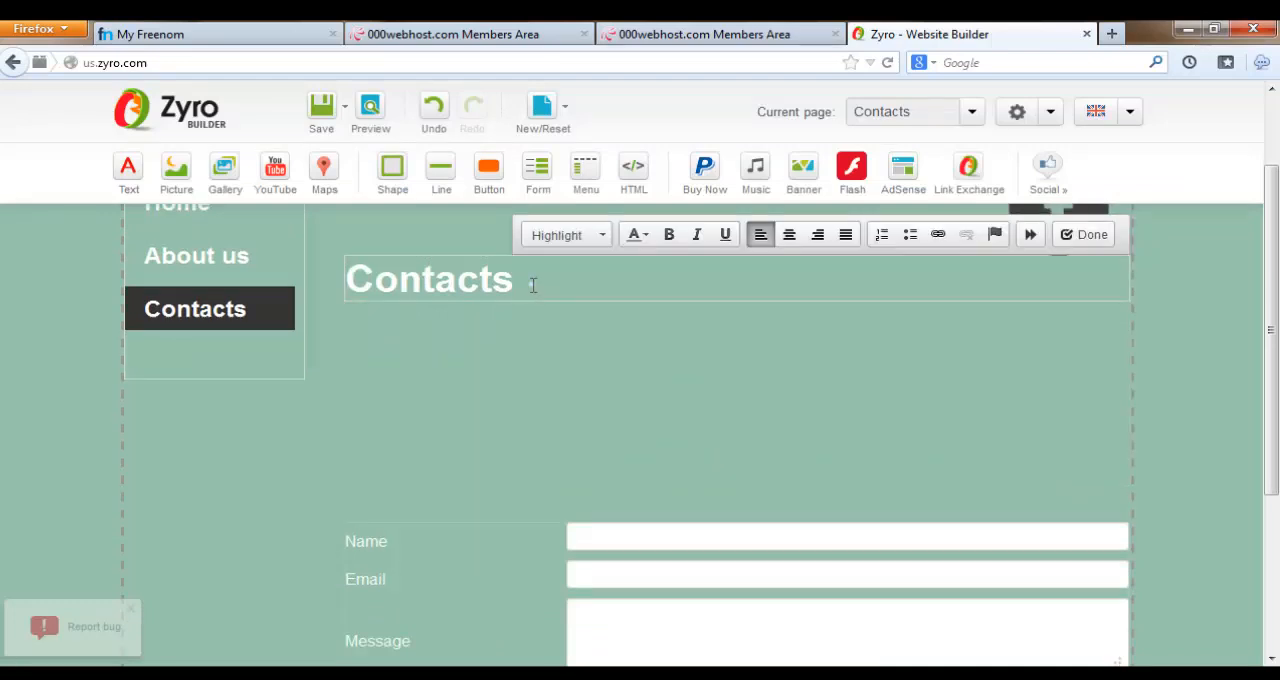
type("Gety")
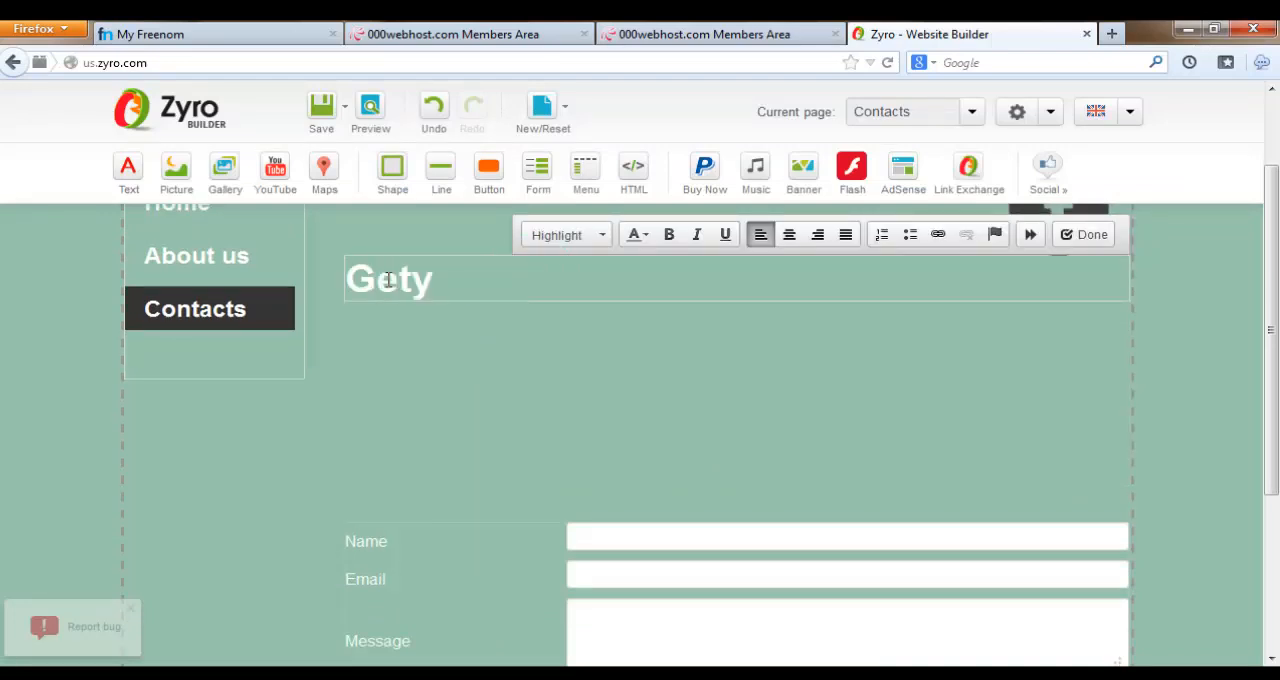
type("Get Help!!!!")
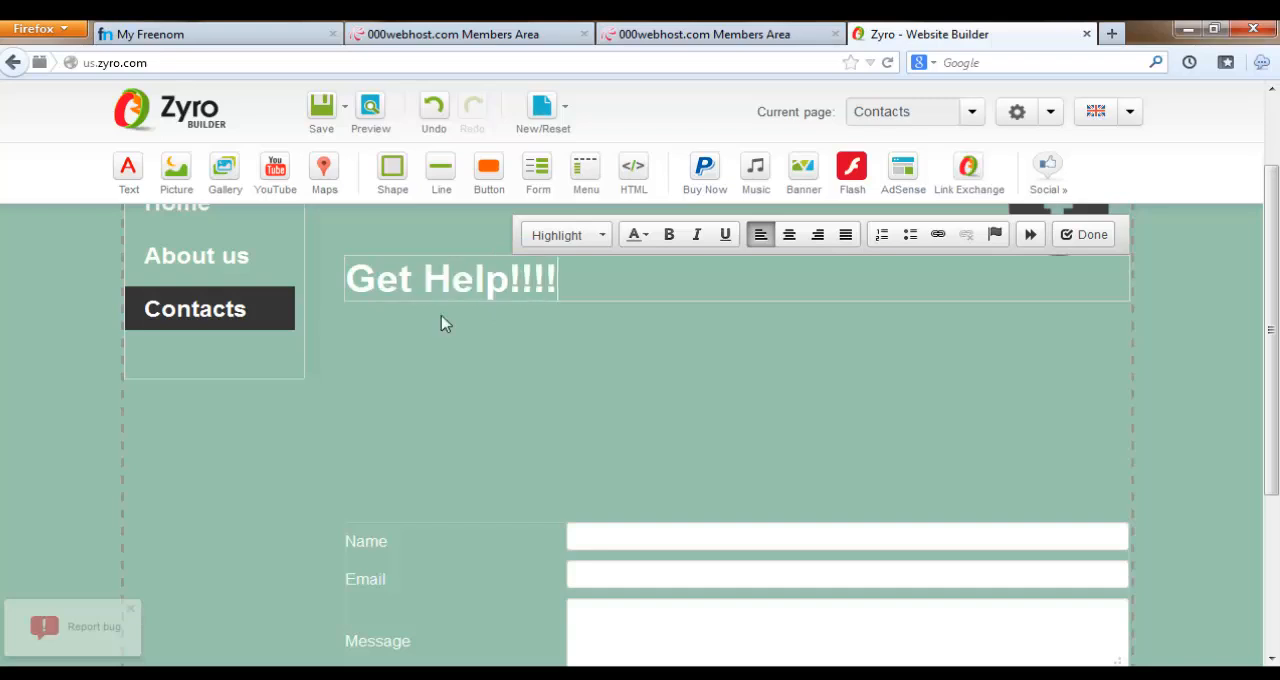
scroll("down", 3)
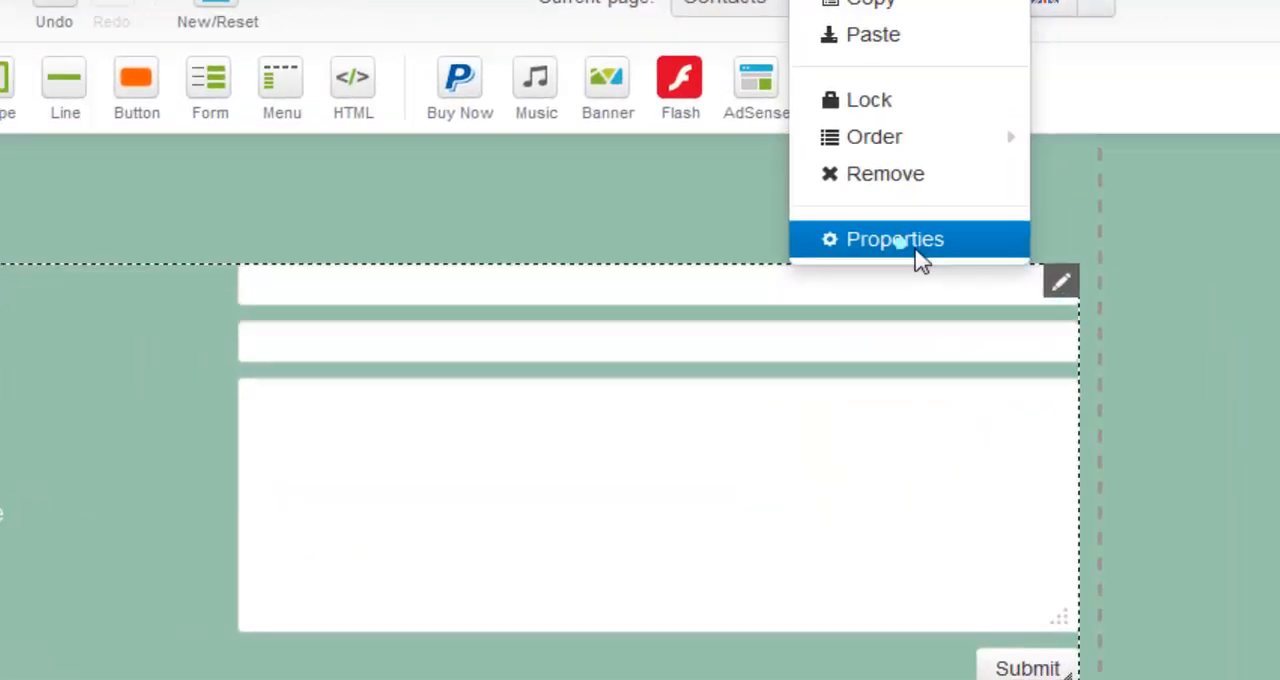
left_click(894, 239)
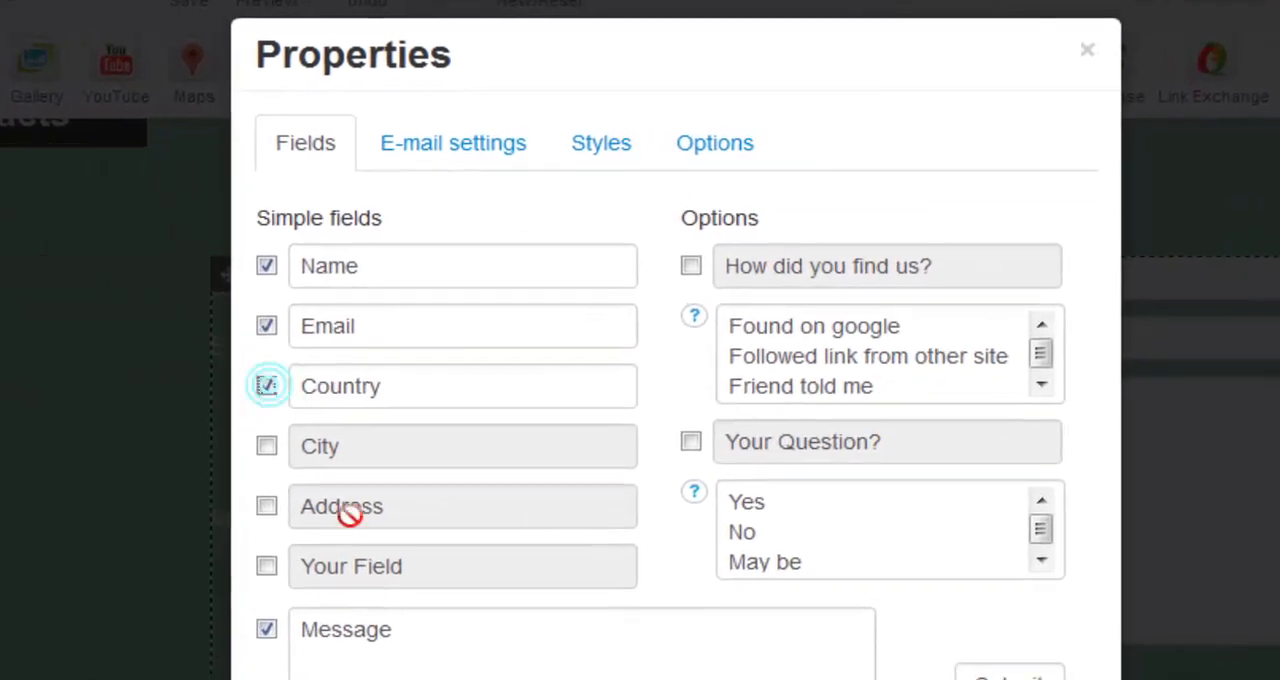
left_click(452, 142)
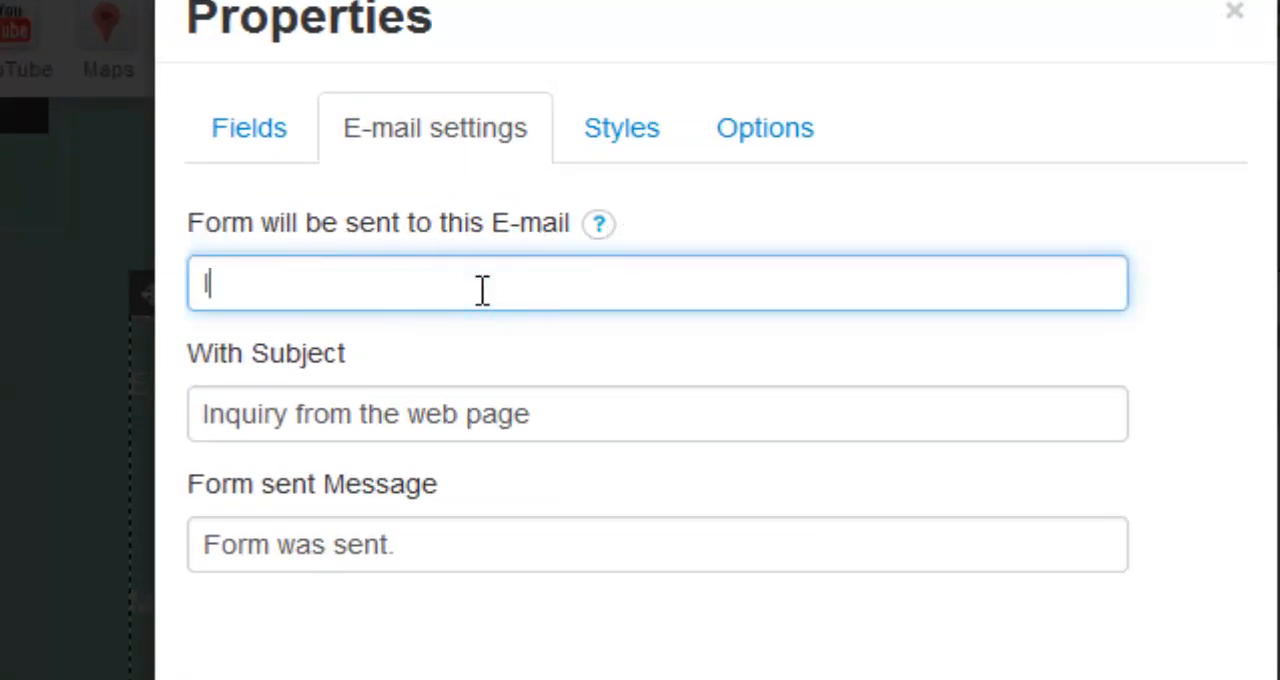
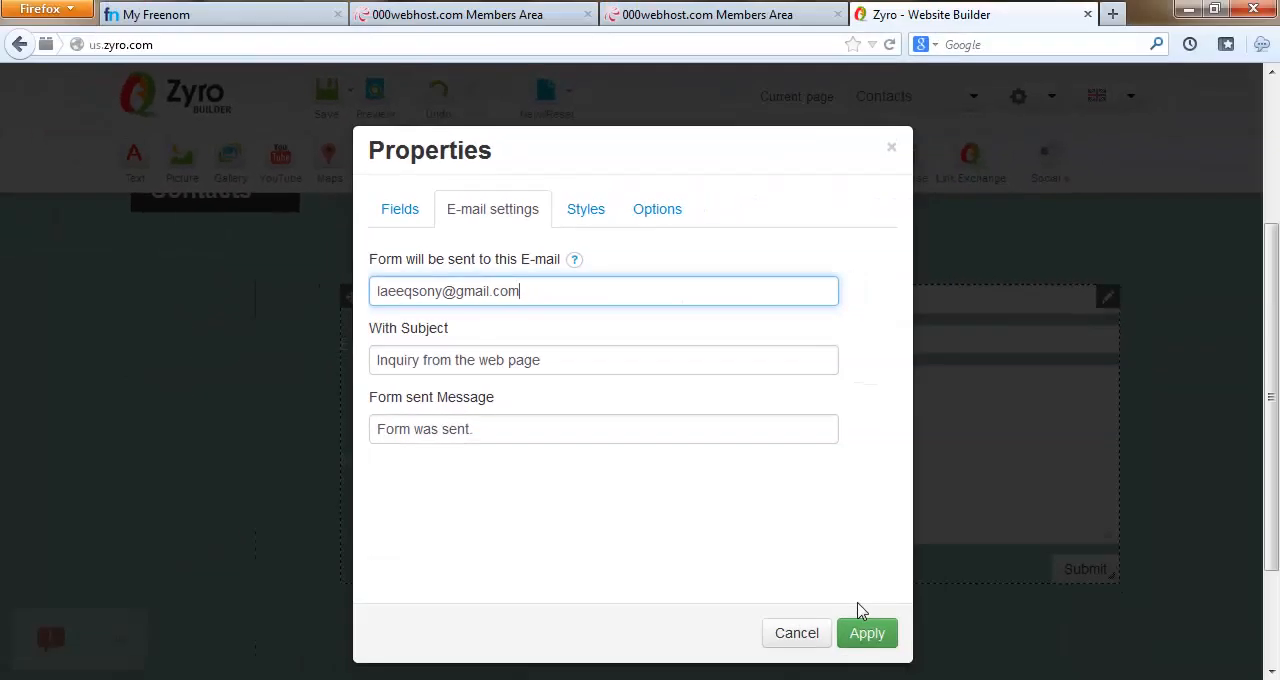
left_click(866, 632)
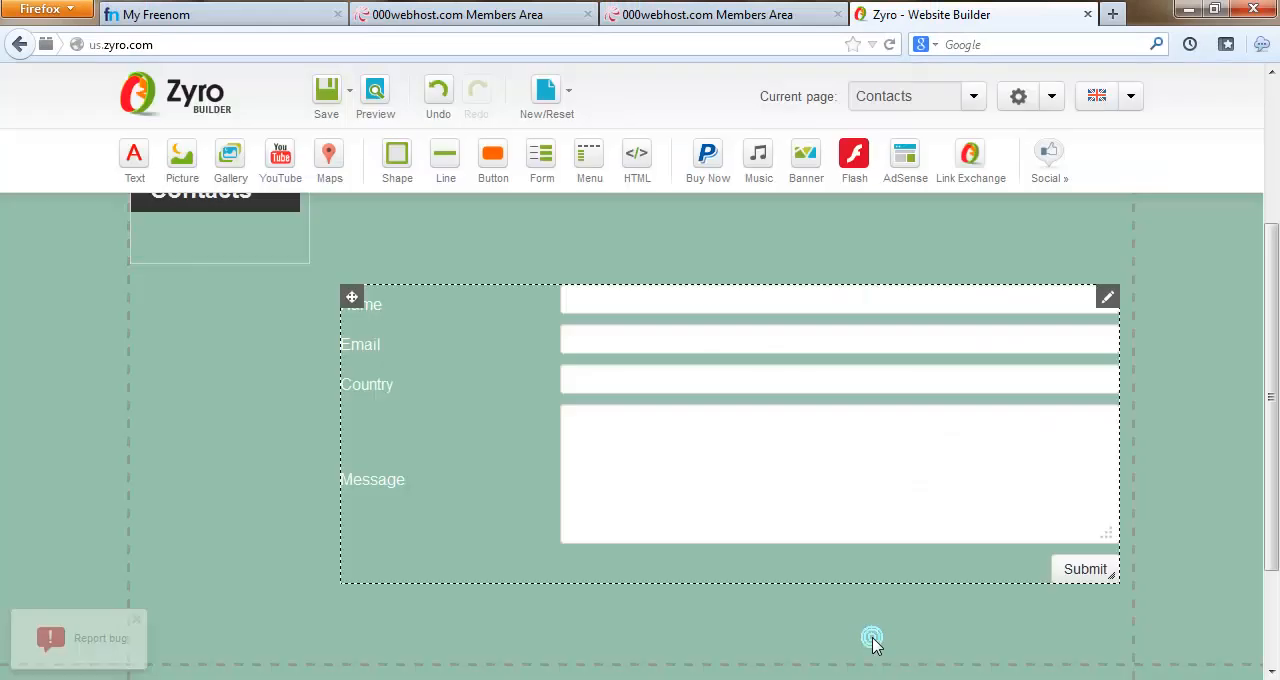
left_click(326, 90)
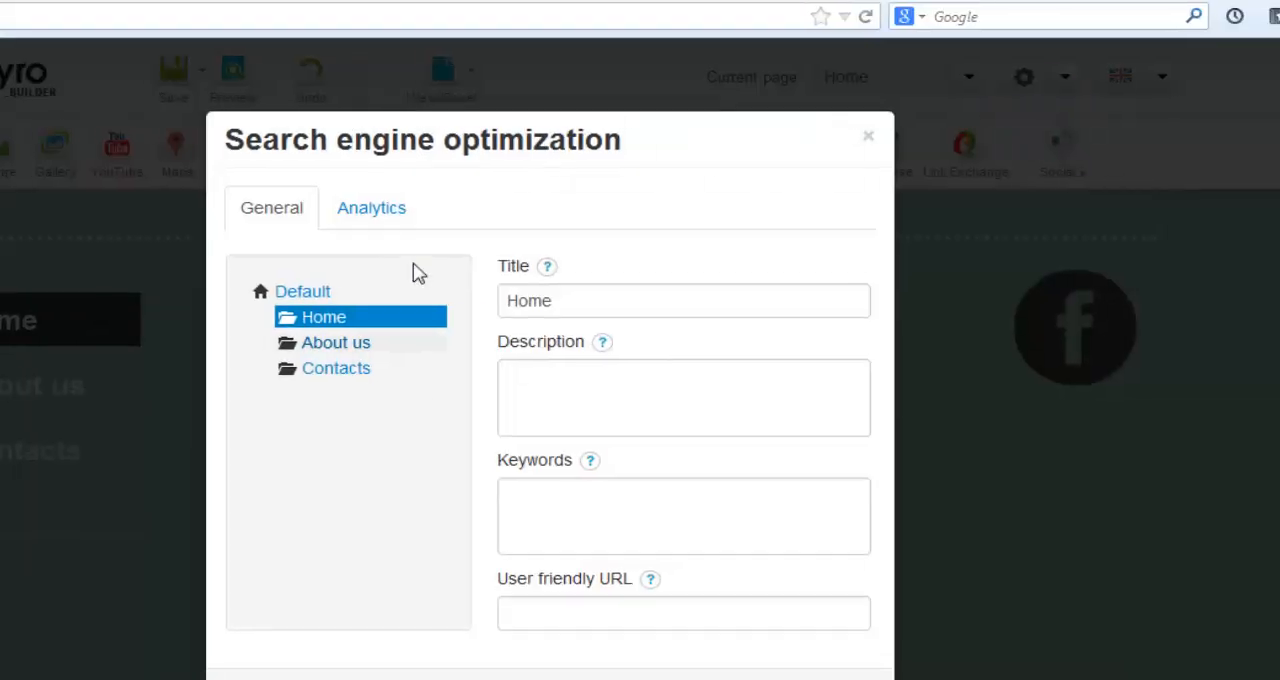
Enter a Home page SEO title and description about creating your own website for free in minutes.
type("Create a")
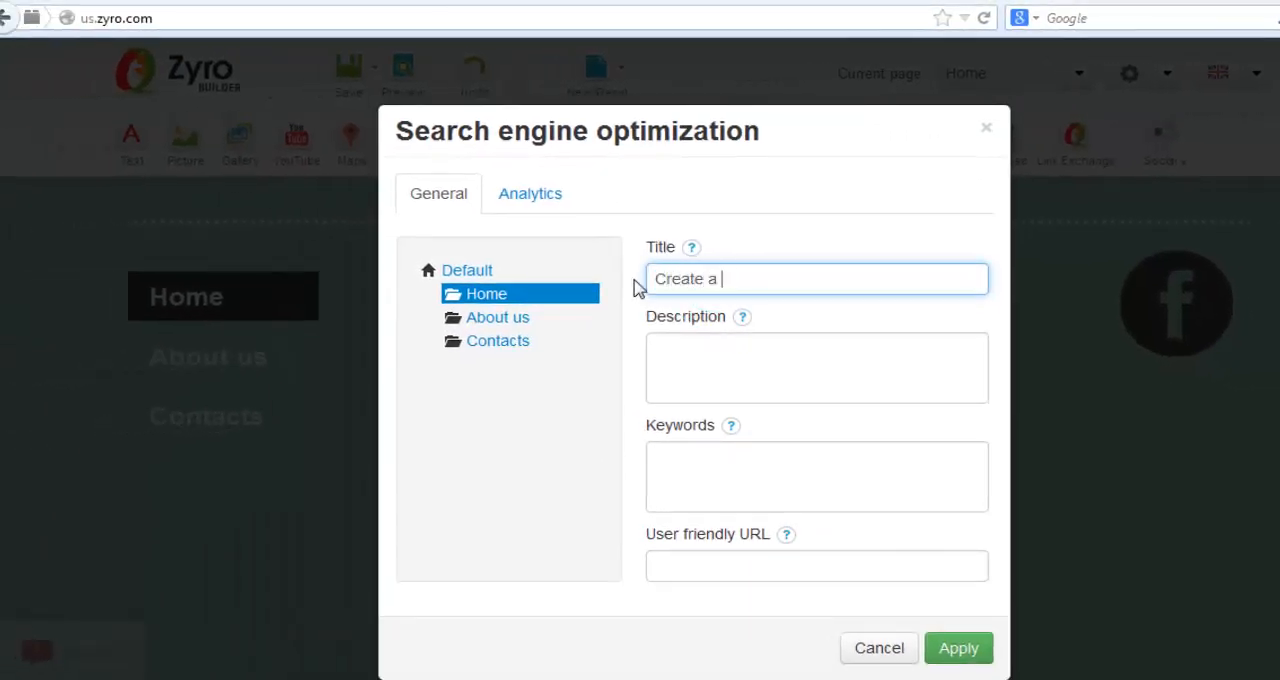
type("website for free")
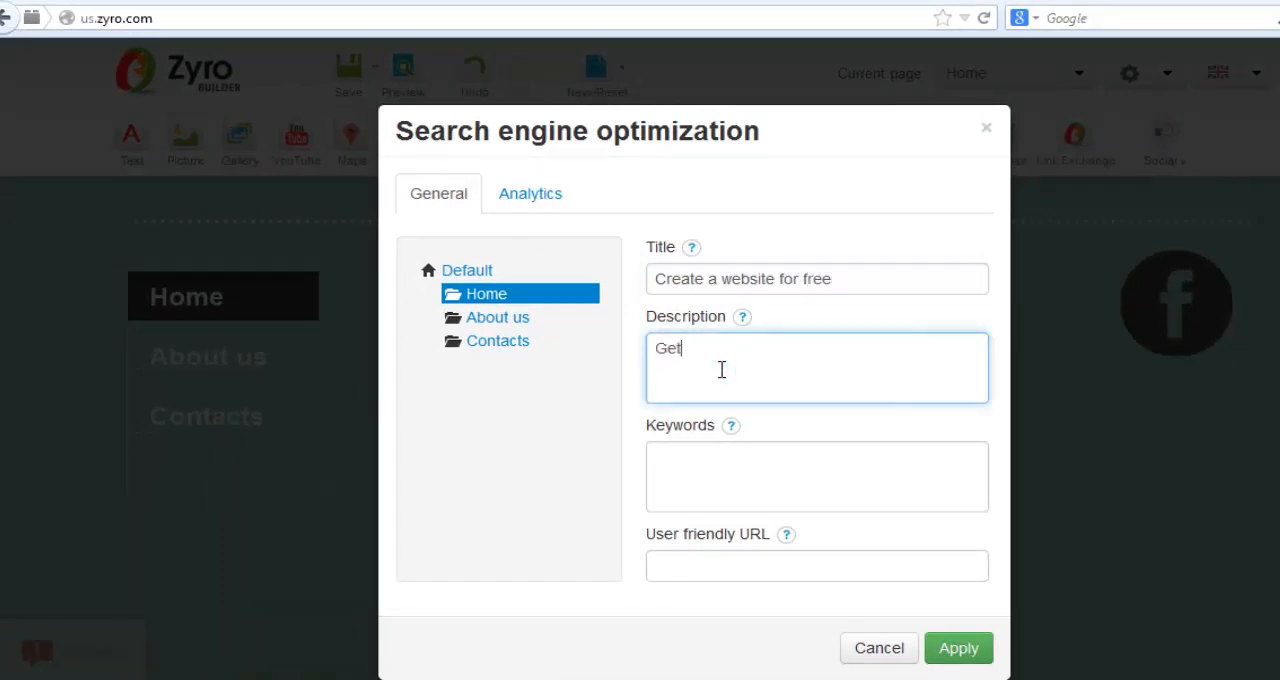
type("your own website w")
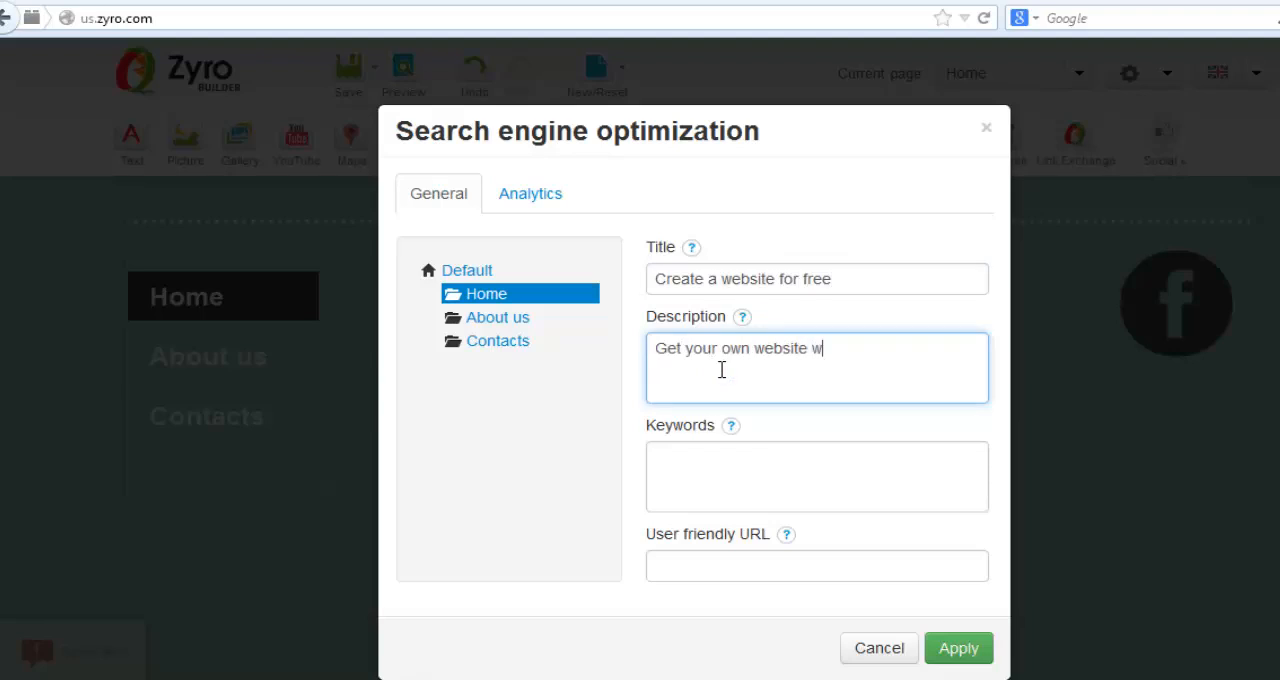
type("ith in few minutes")
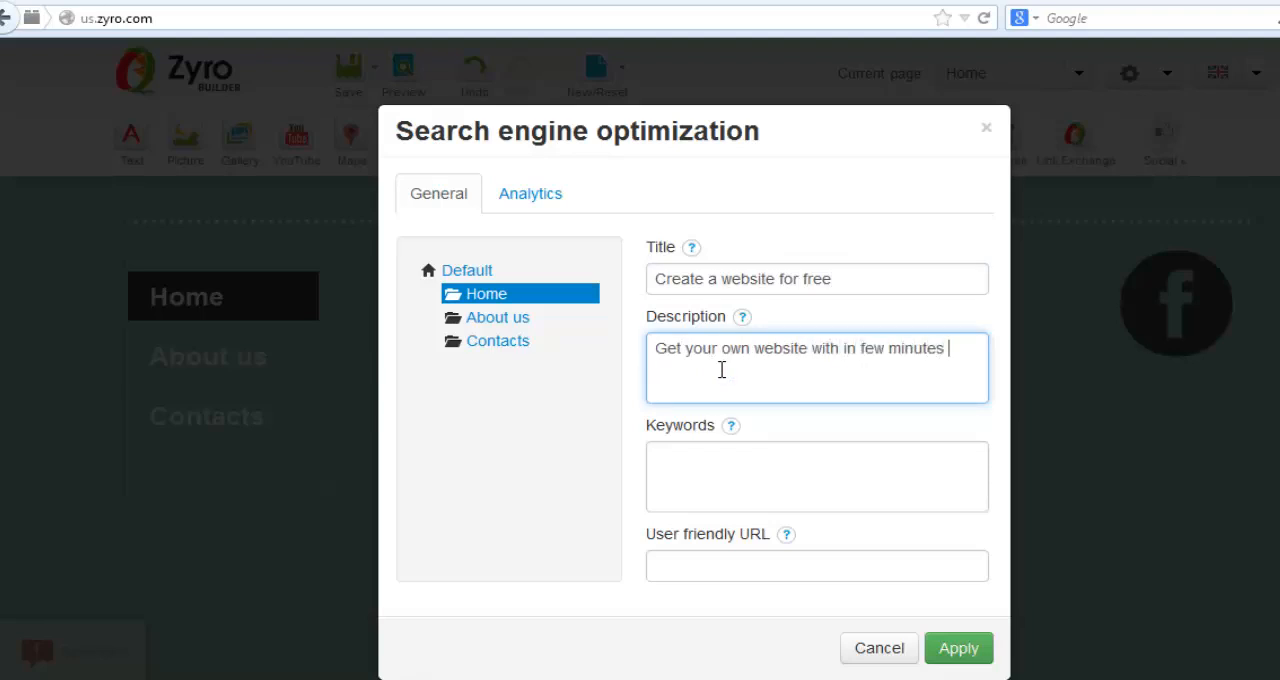
type("of time! A com")
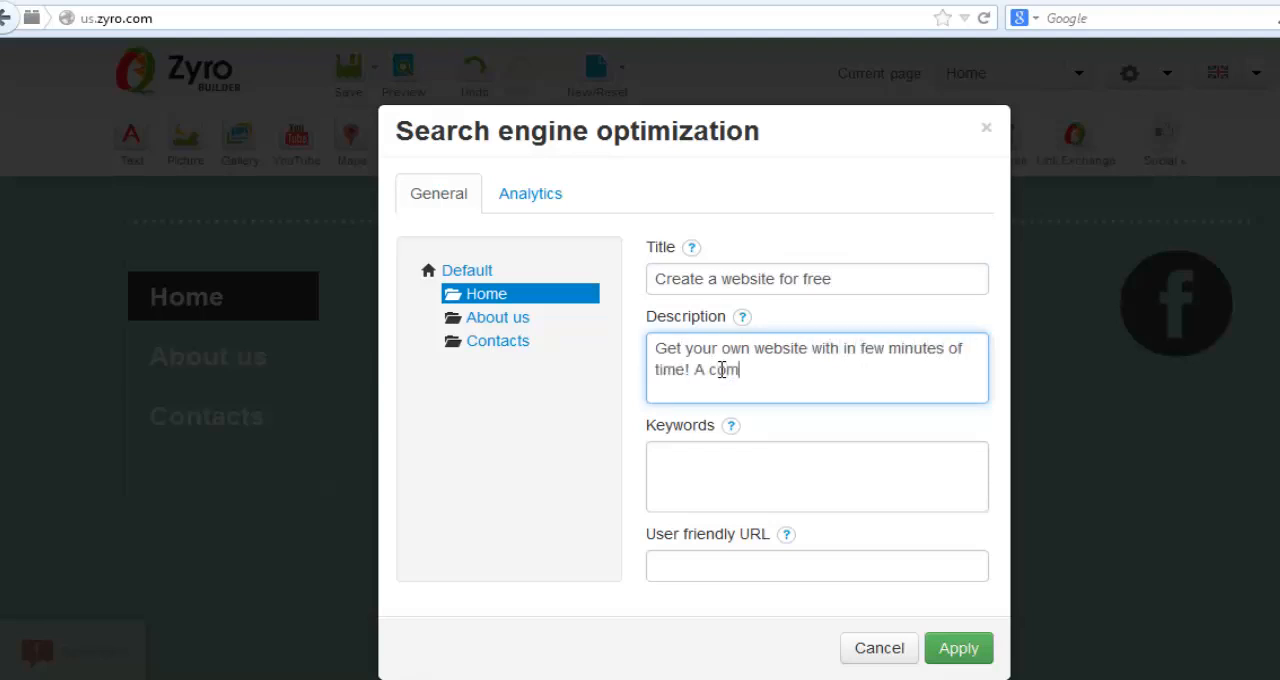
type("plete website!!!")
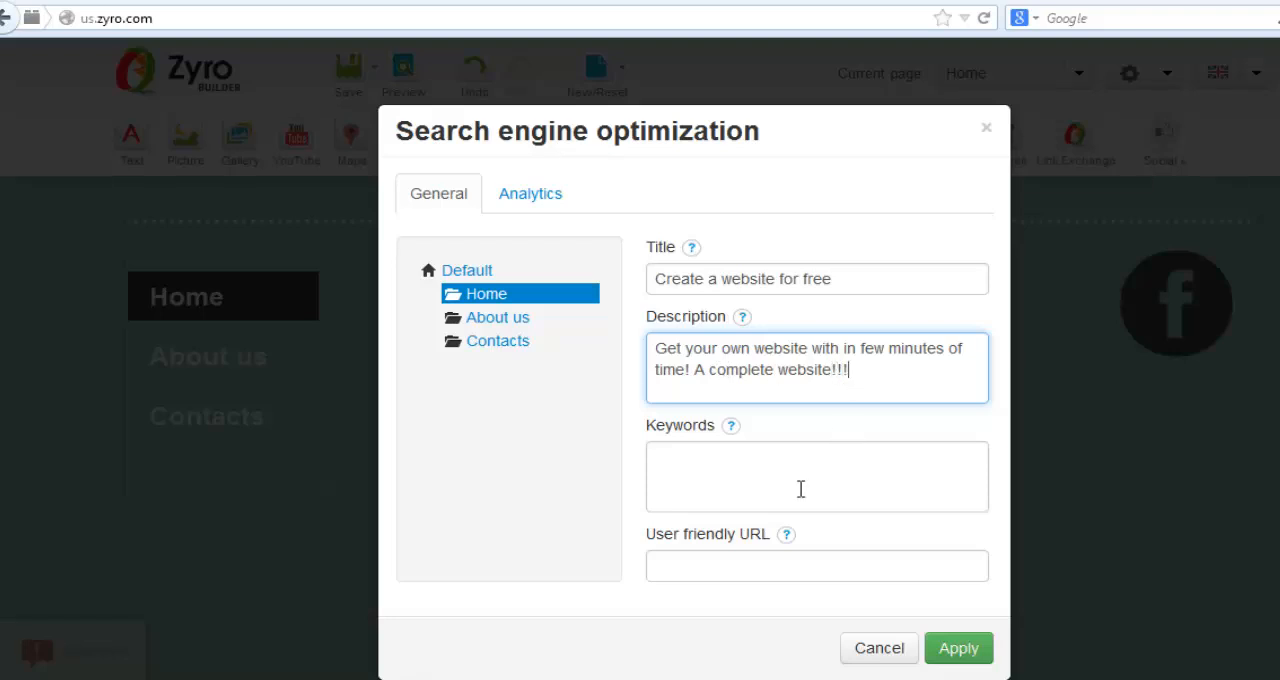
Enter the Home page SEO keywords 'website for free, domain name free'.
type("website for")
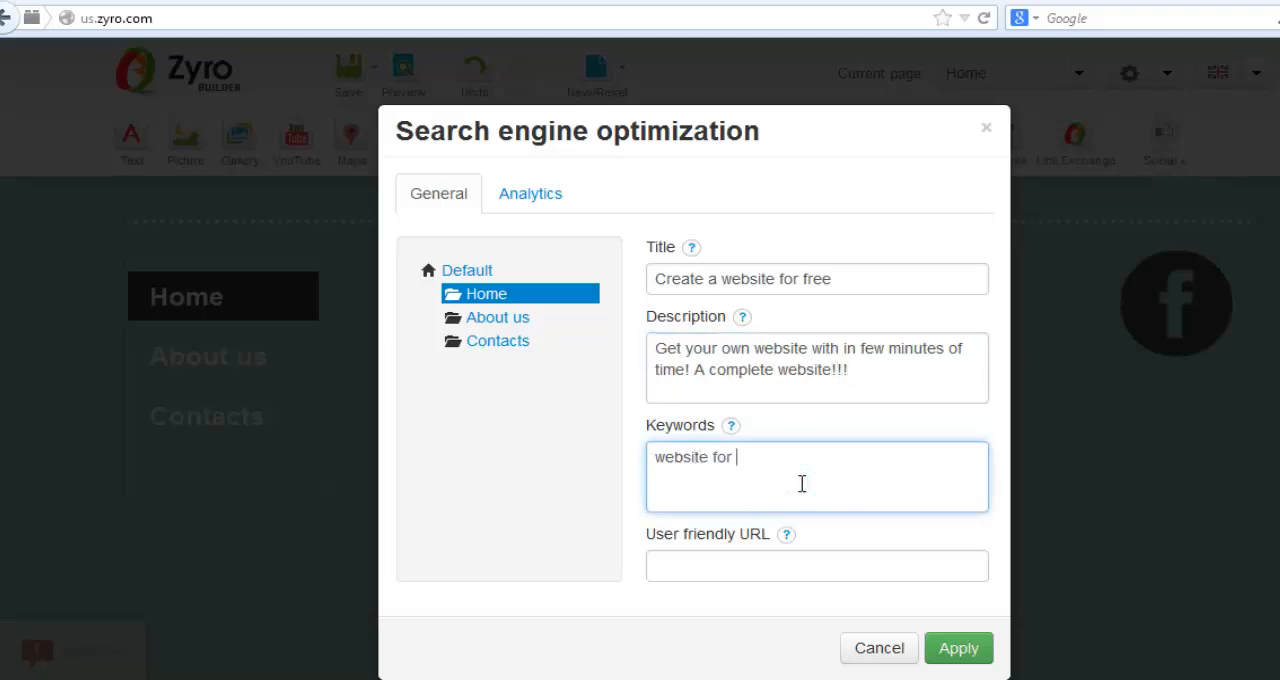
type("free, d")
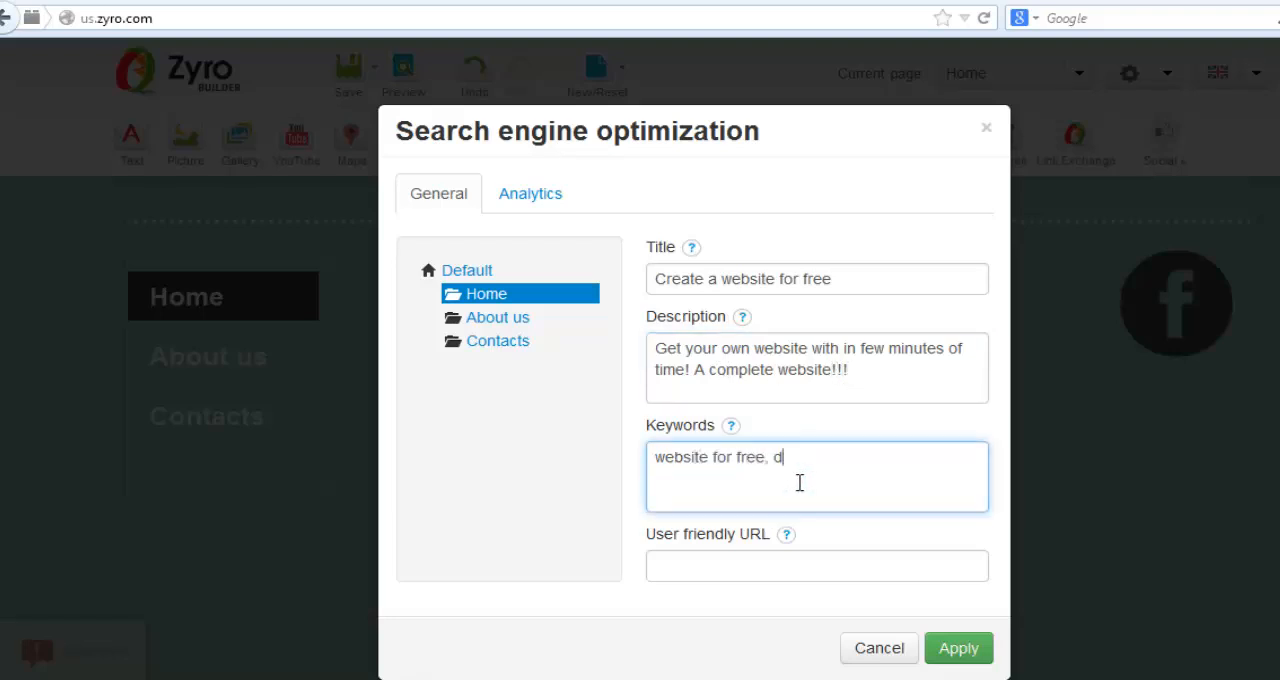
type("omain  name free")
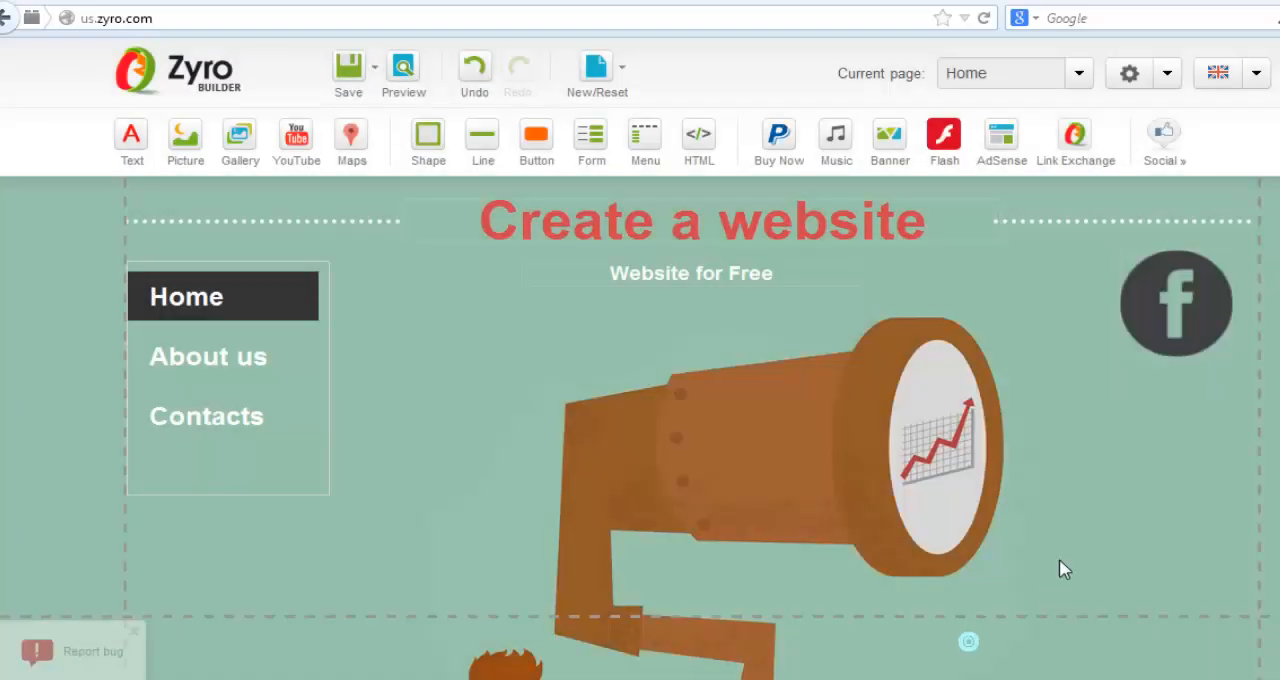
Save the website and return to the 000webhost members area.
left_click(348, 65)
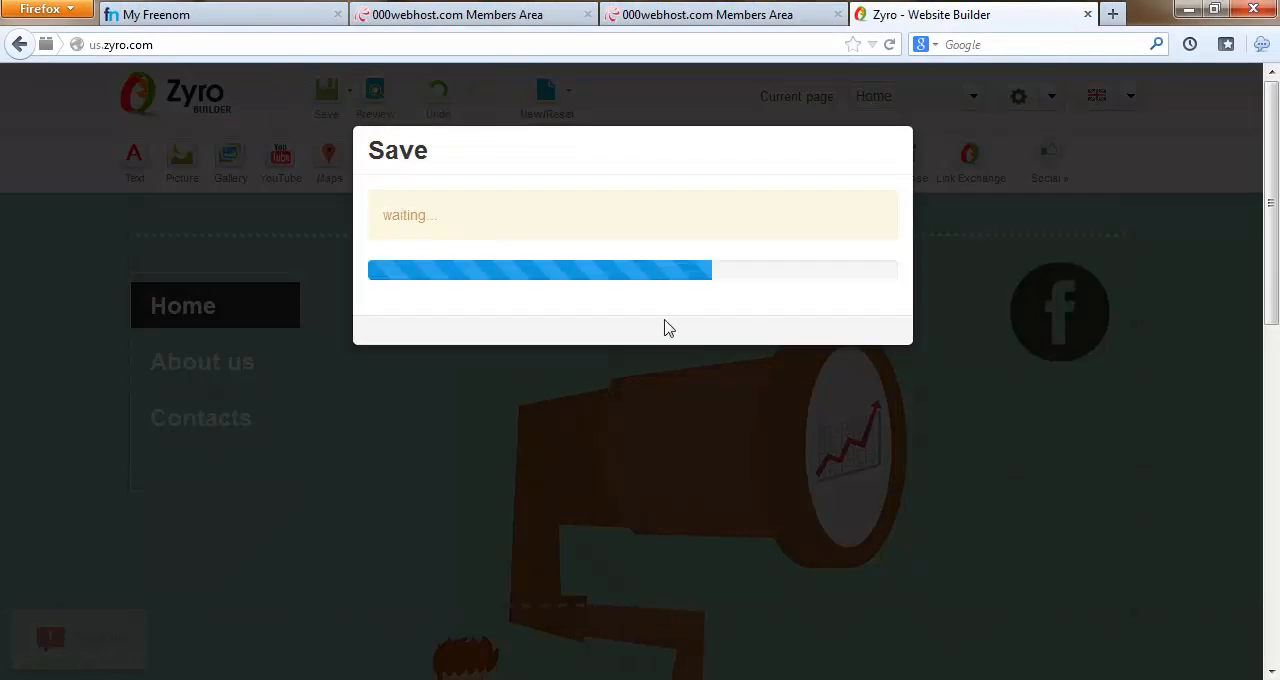
left_click(720, 14)
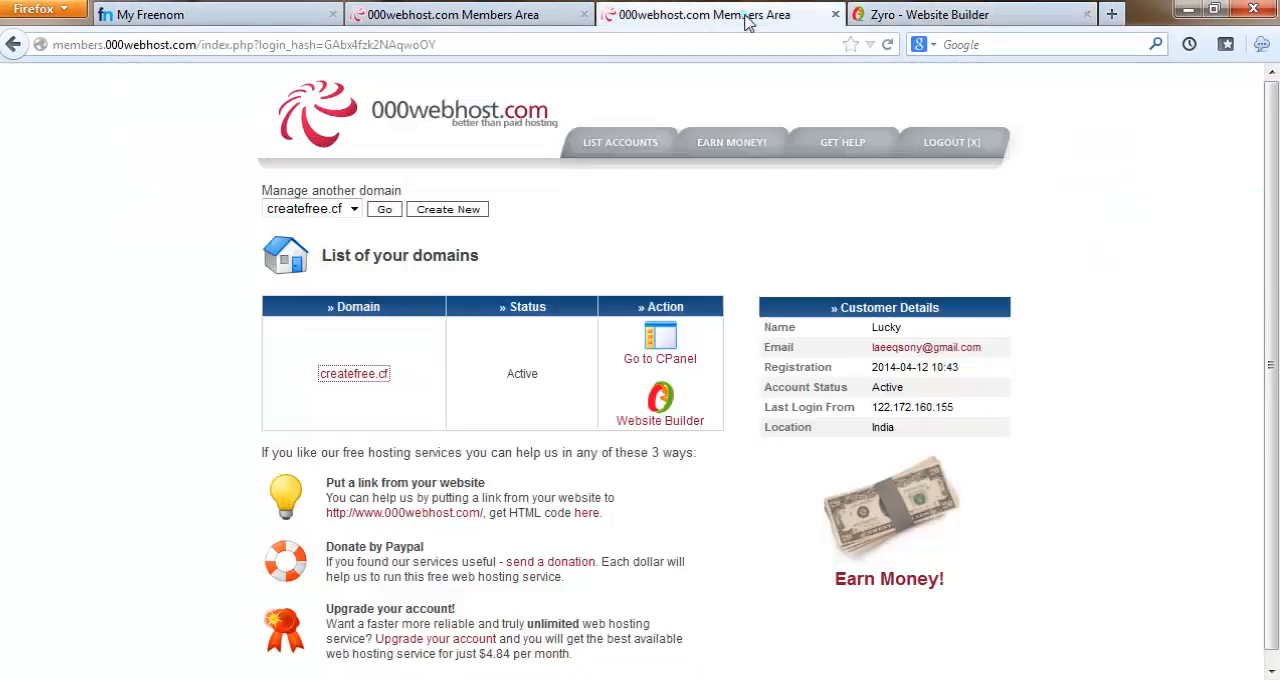
mouse_move(353, 380)
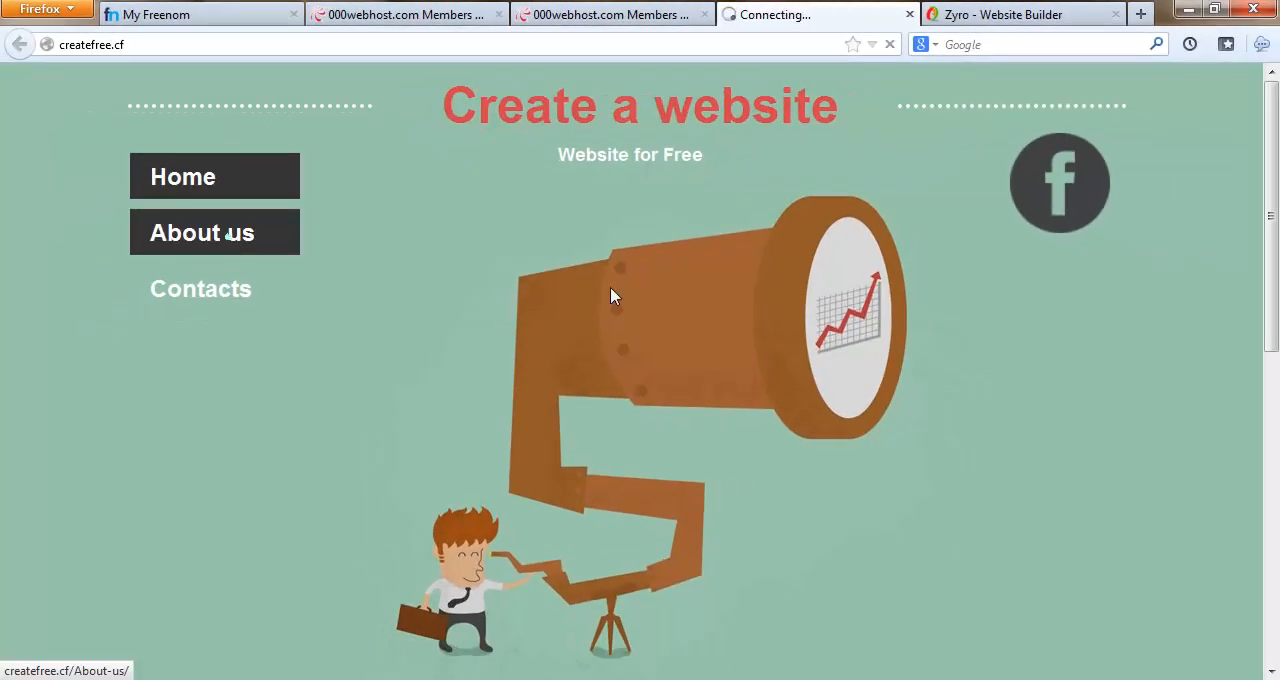
Browse the live site's About us and Contacts pages and click into the Name field.
left_click(201, 232)
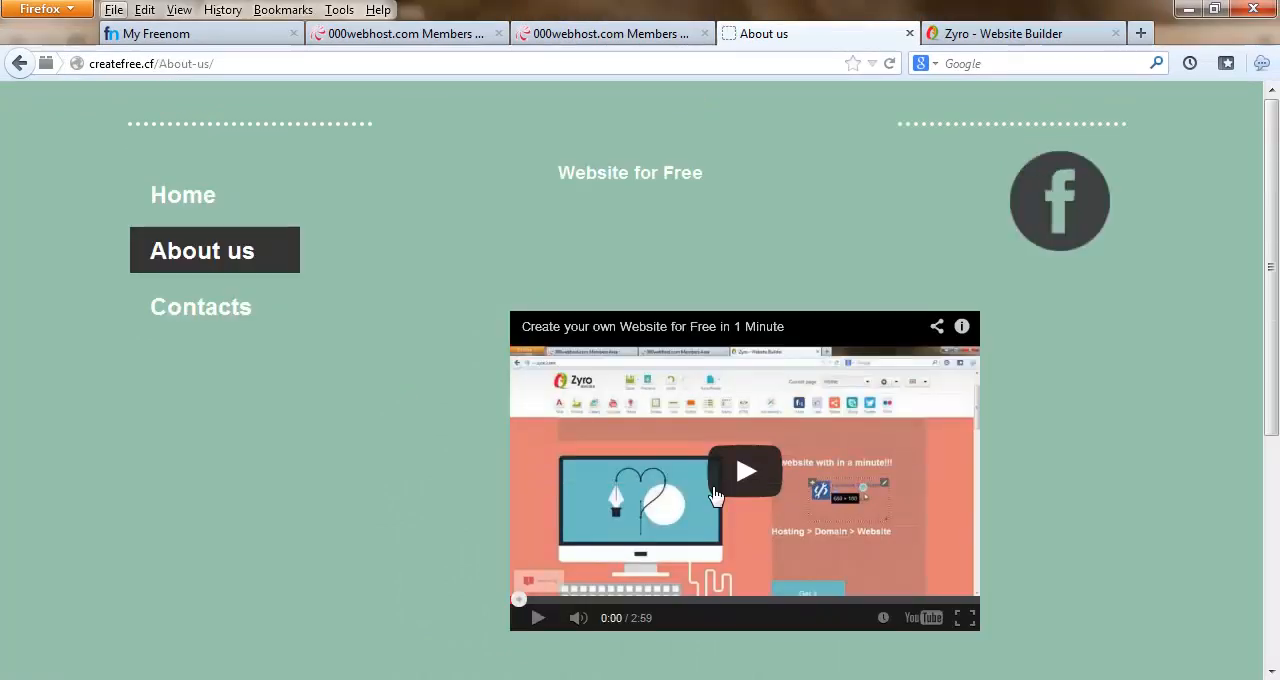
left_click(200, 306)
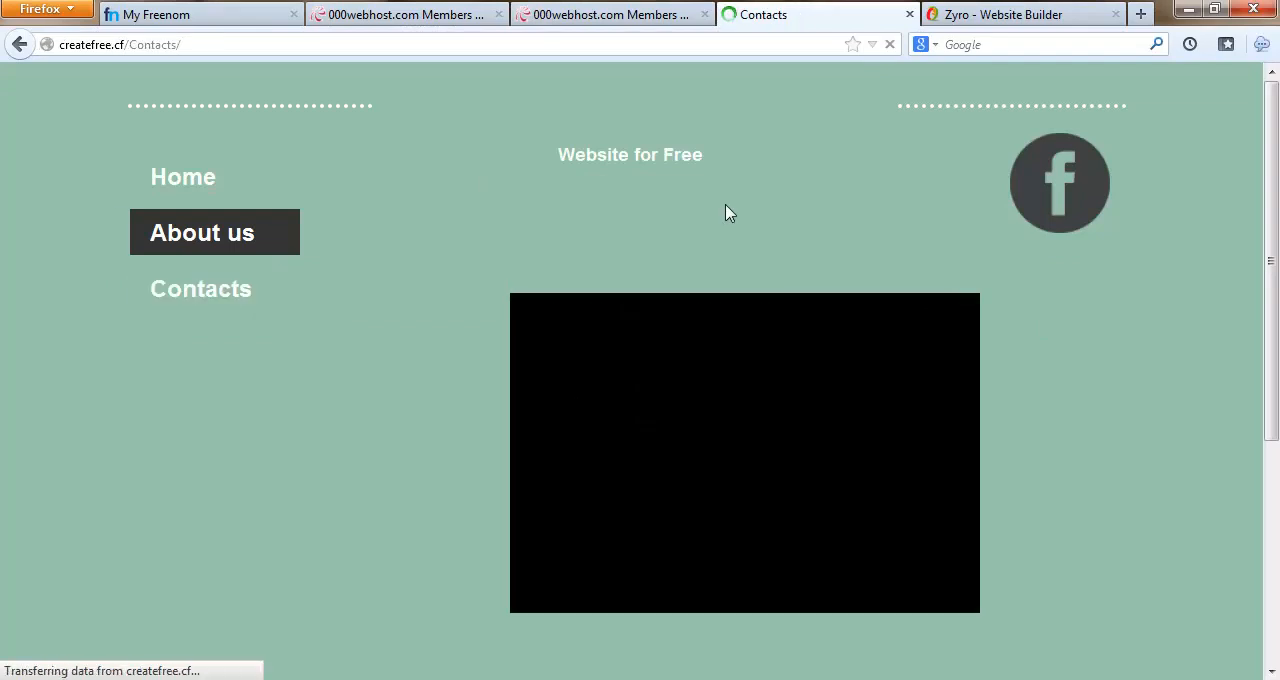
left_click(200, 288)
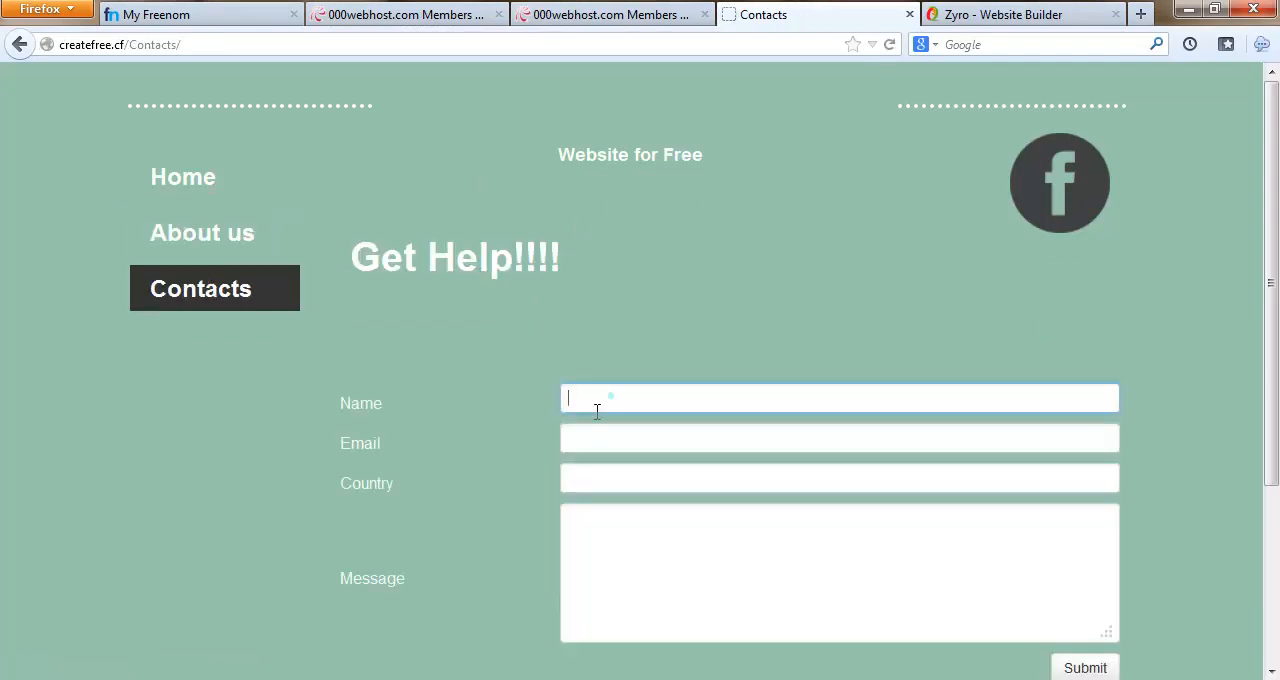